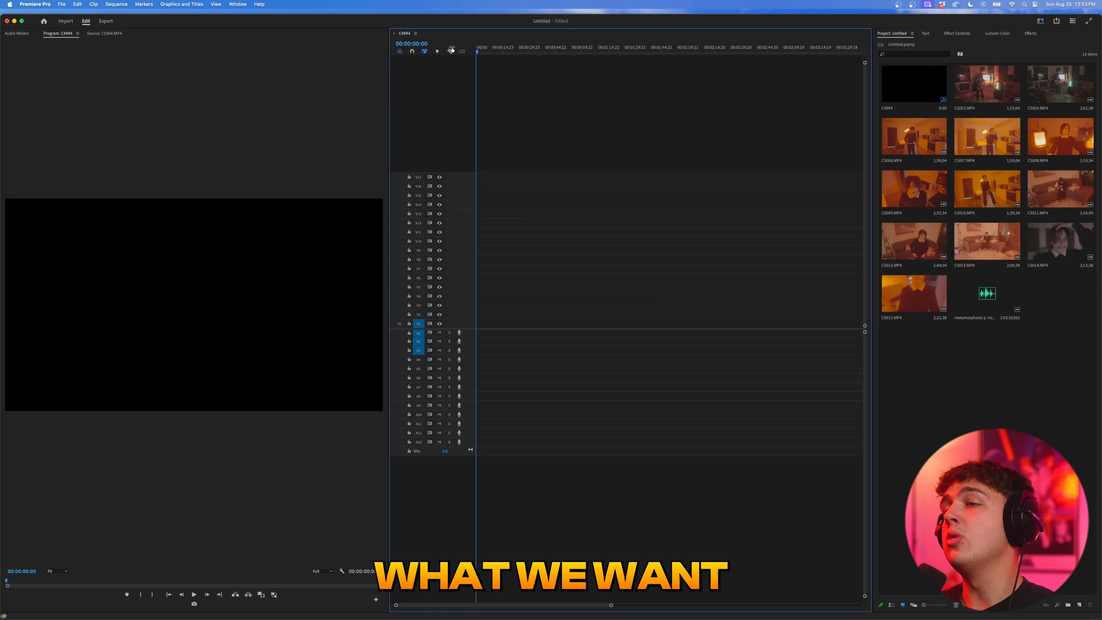
Place the imported song and footage clips onto the sequence timeline, undoing a misplaced drop.
left_click(987, 293)
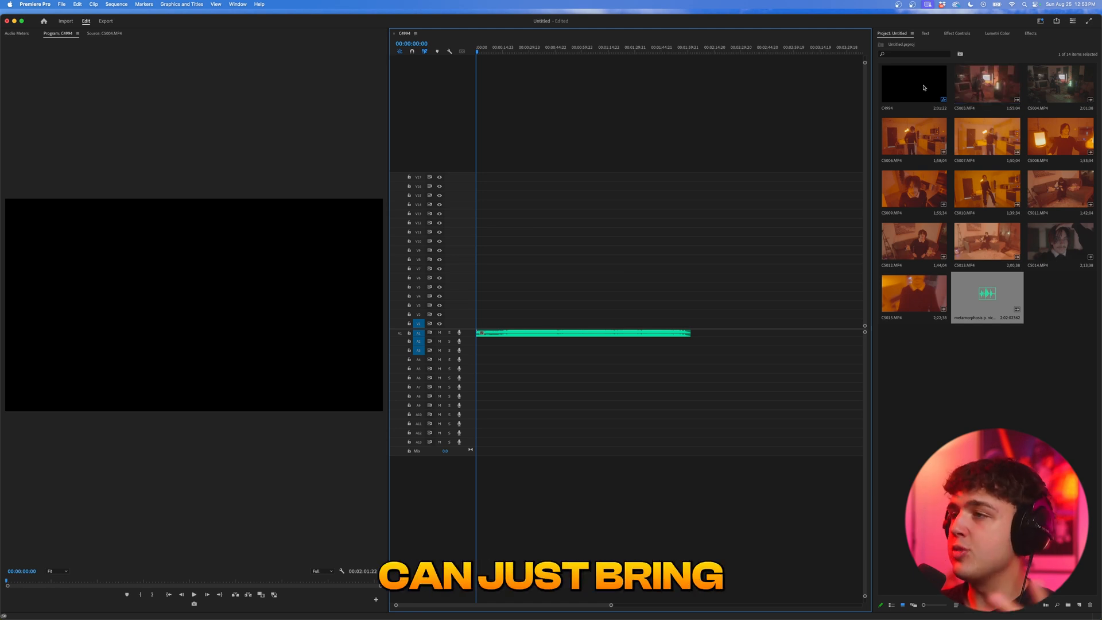
mouse_move(687, 309)
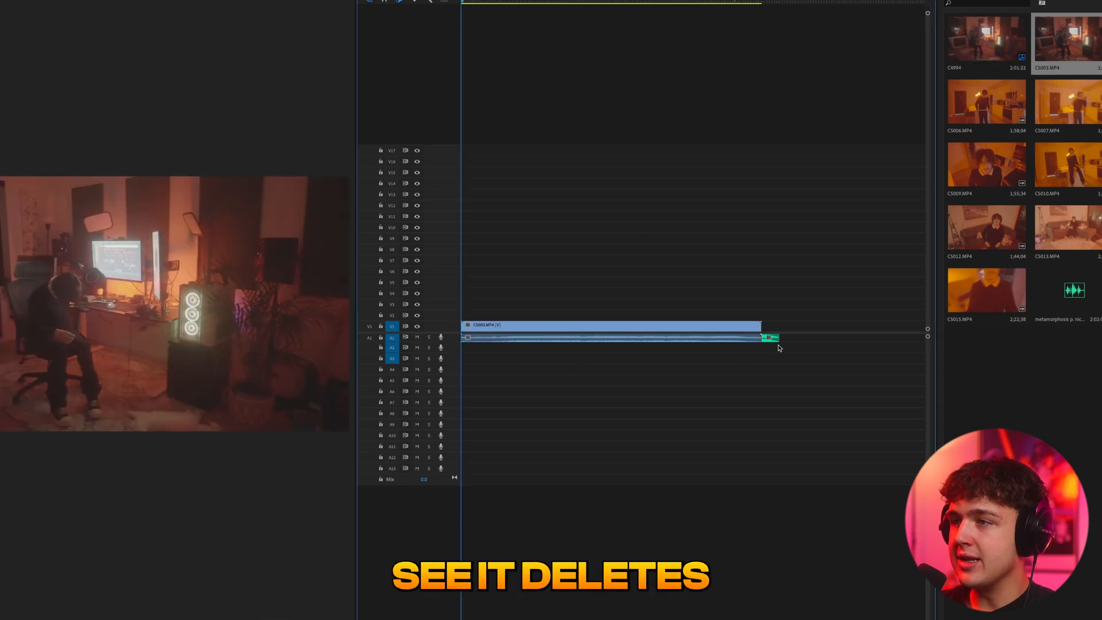
key("ctrl+z")
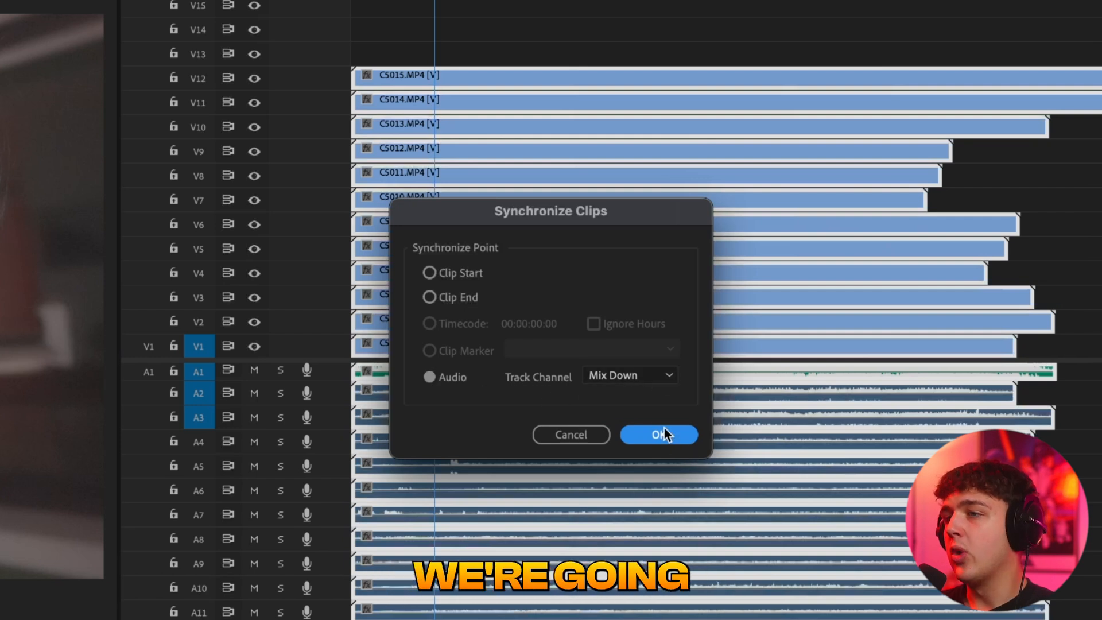
Synchronize all stacked clips to the song using their audio with Mix Down.
left_click(656, 433)
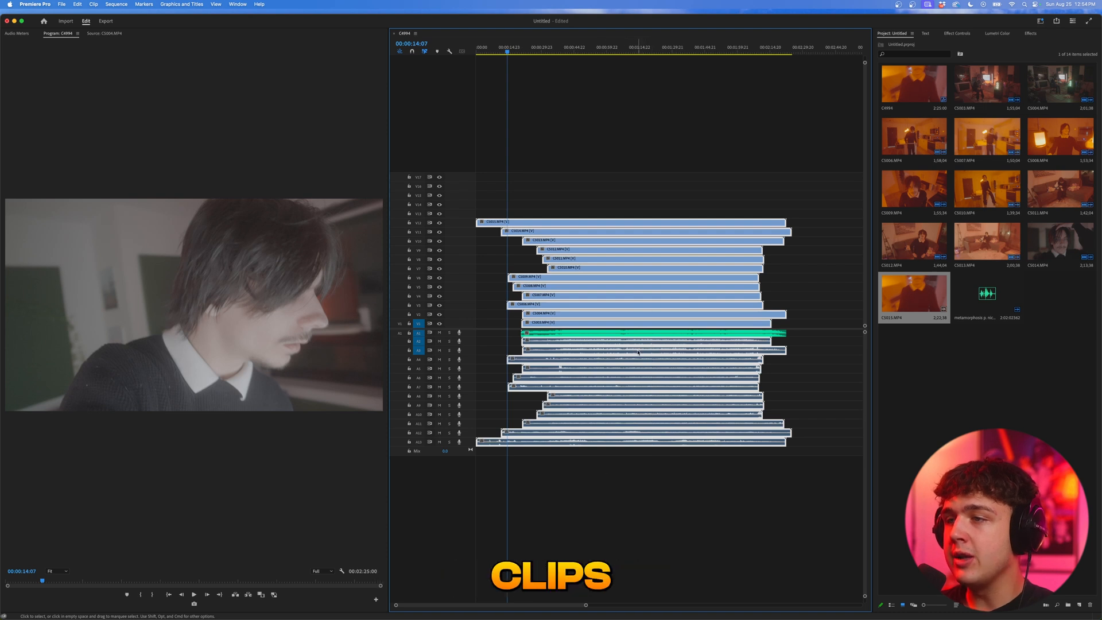
Unlink the selected clips' video from their camera audio so it can be removed.
right_click(635, 334)
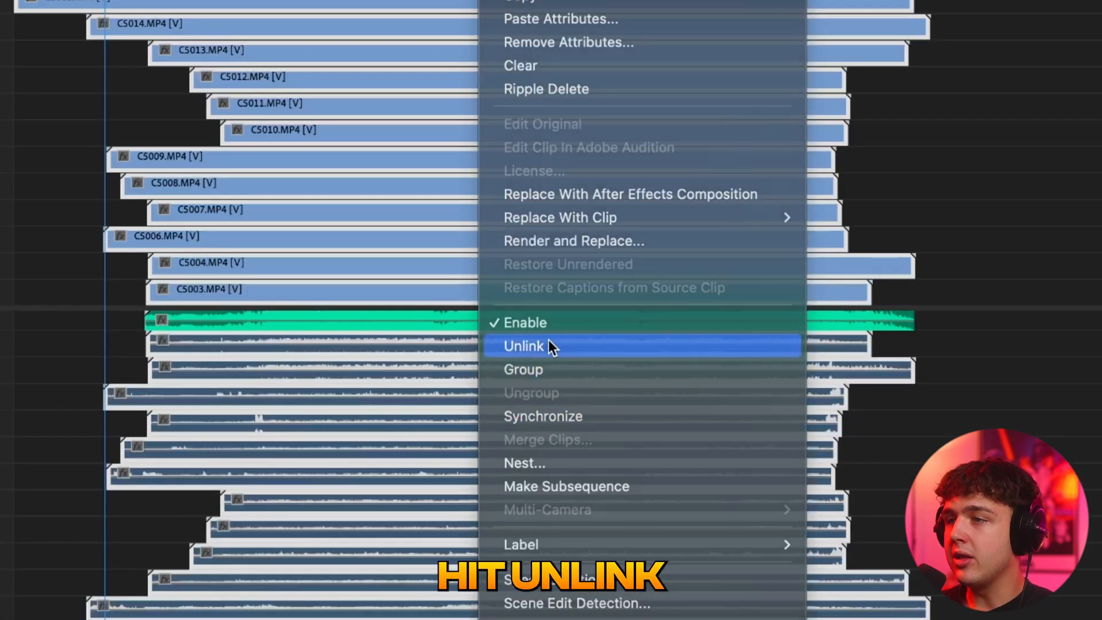
left_click(523, 345)
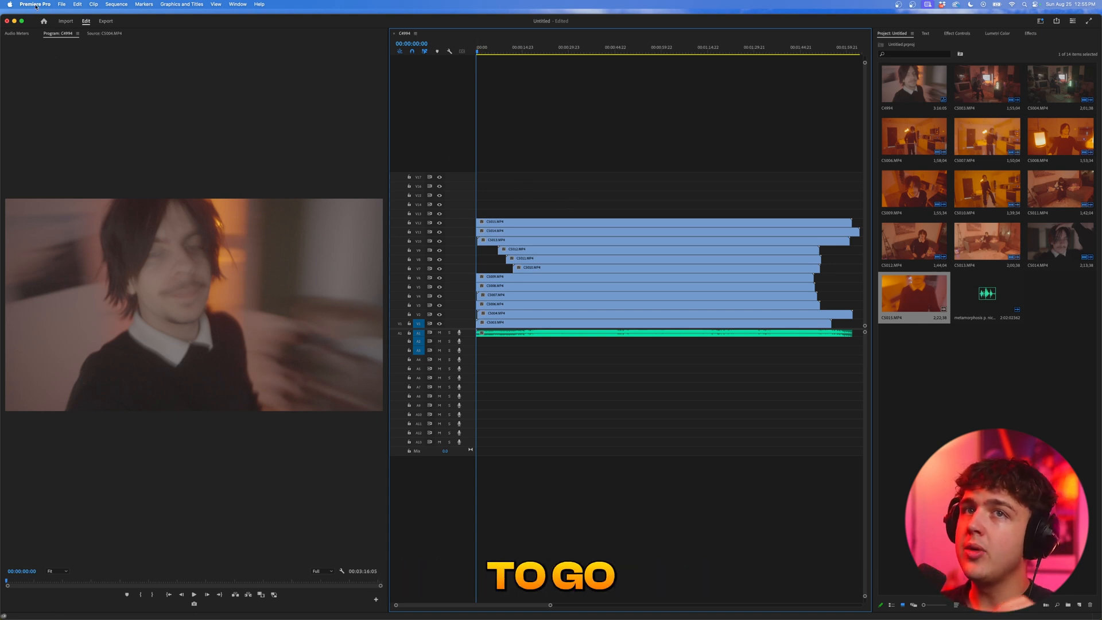
Assign the E key to Clip > Enable in Keyboard Shortcuts.
left_click(34, 5)
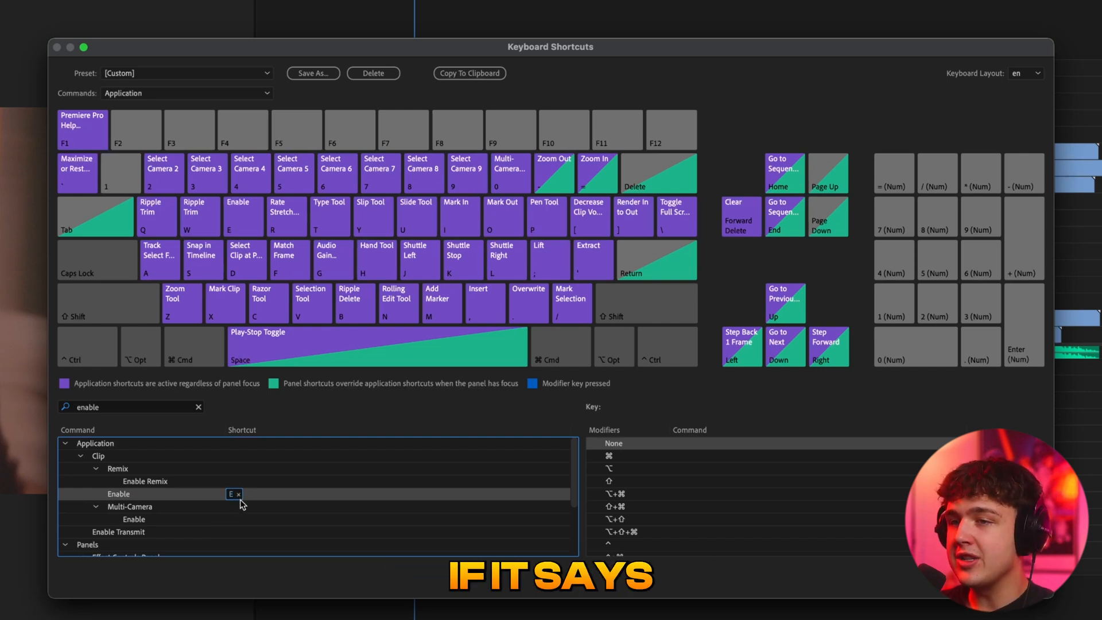
left_click(242, 494)
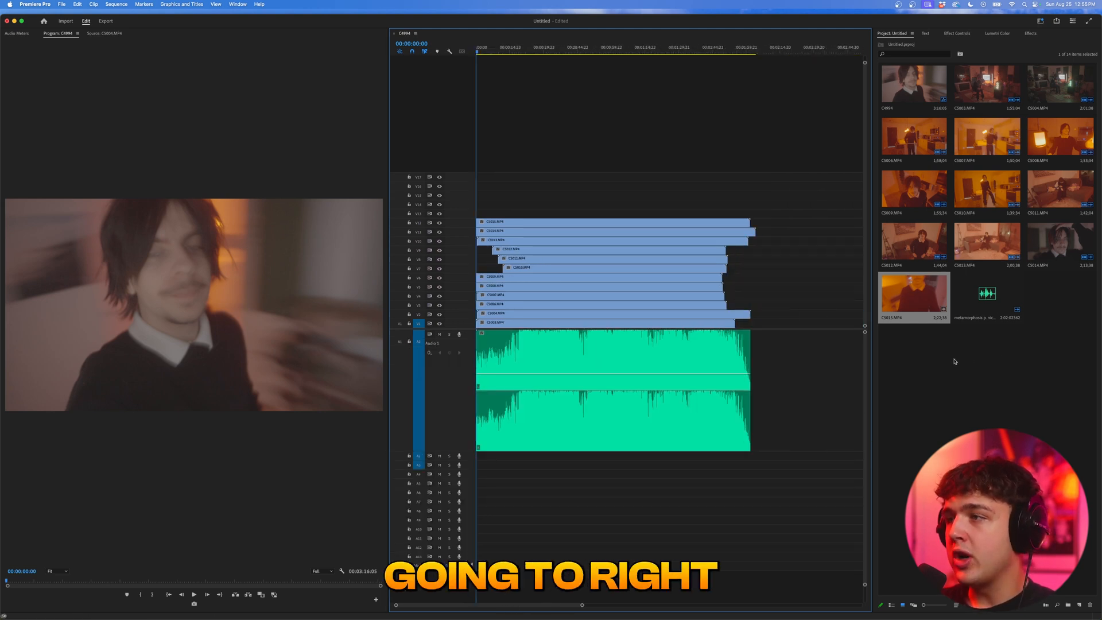
Create a new Adjustment Layer item with the default video settings.
right_click(954, 362)
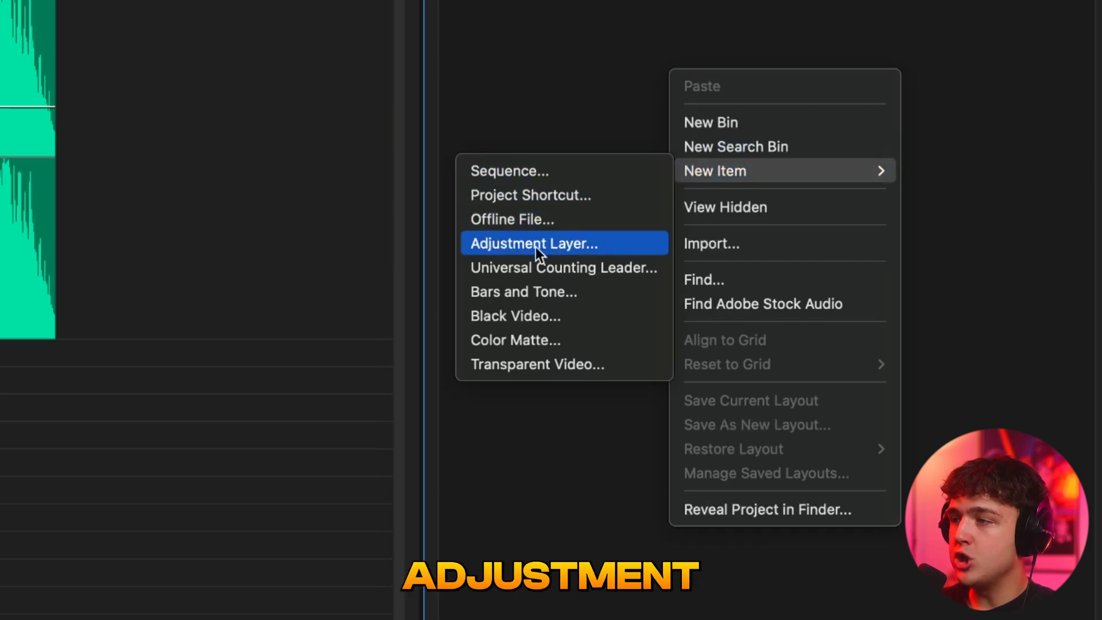
left_click(532, 243)
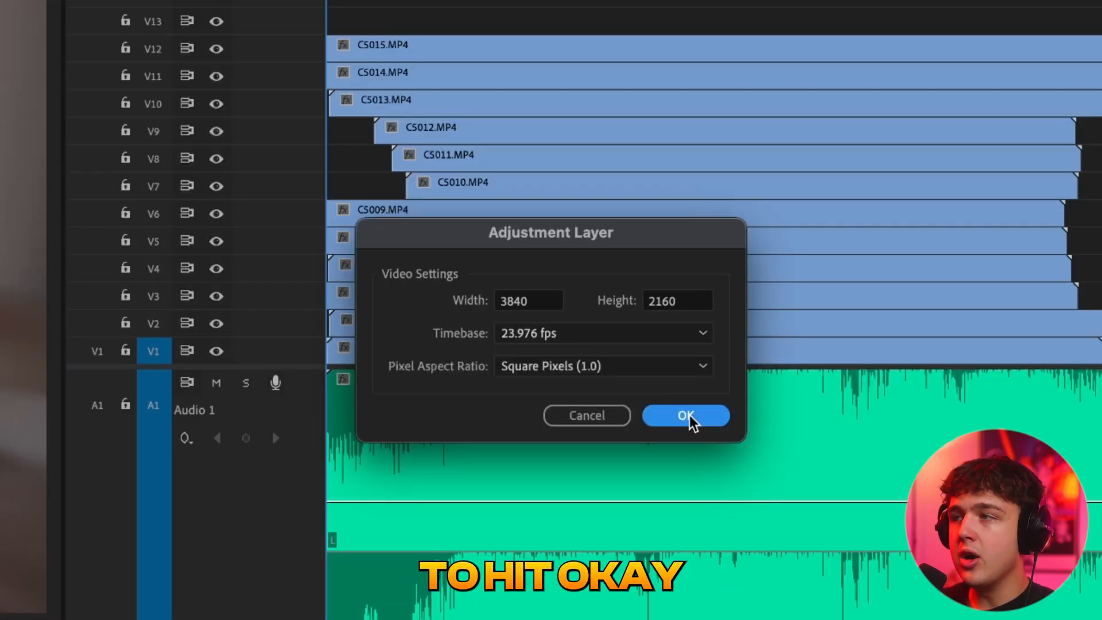
left_click(687, 415)
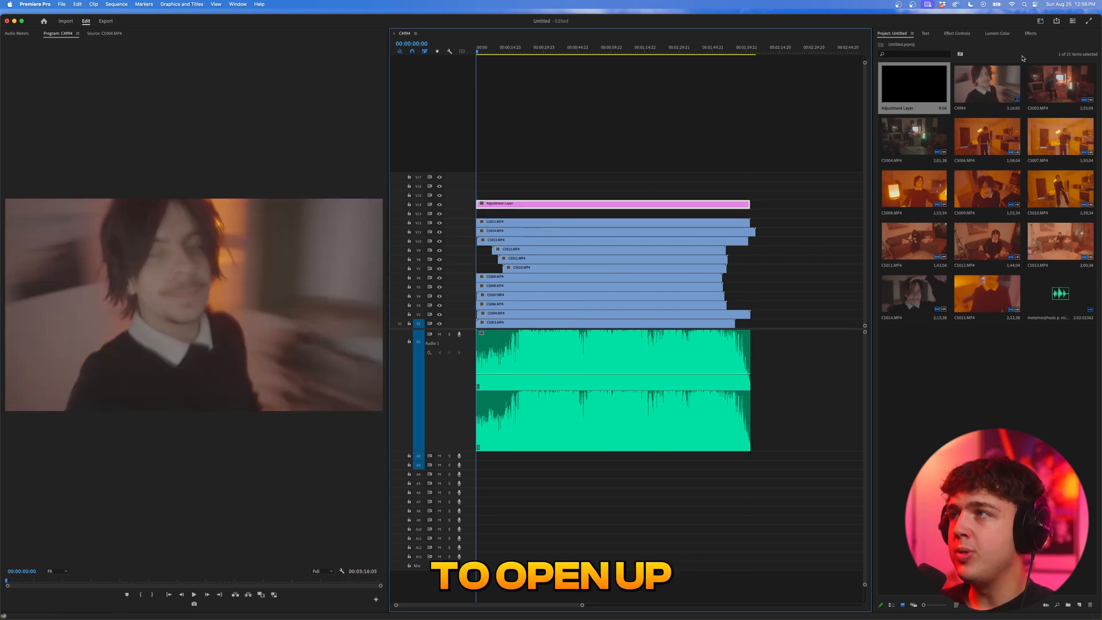
Show the Lumetri Color controls for the adjustment layer via the Window menu.
left_click(927, 57)
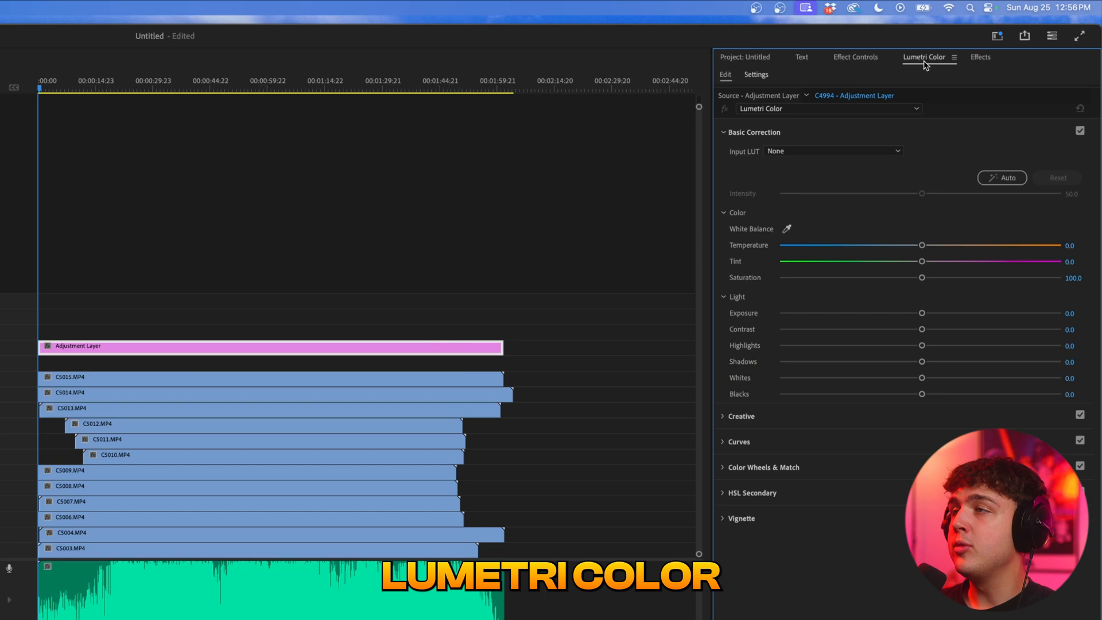
left_click(979, 58)
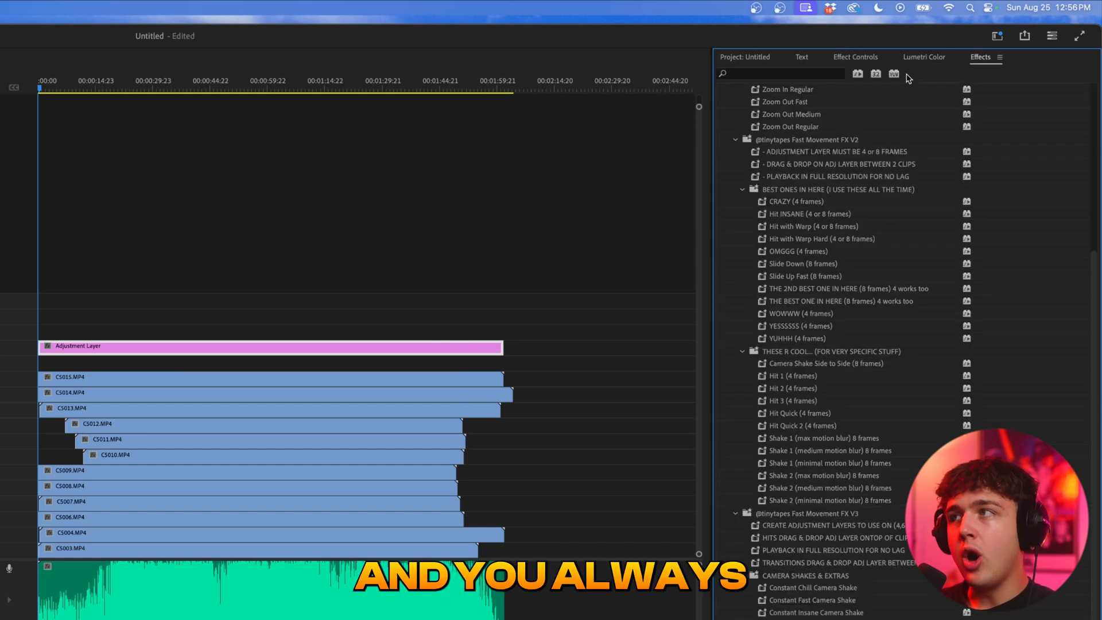
left_click(922, 58)
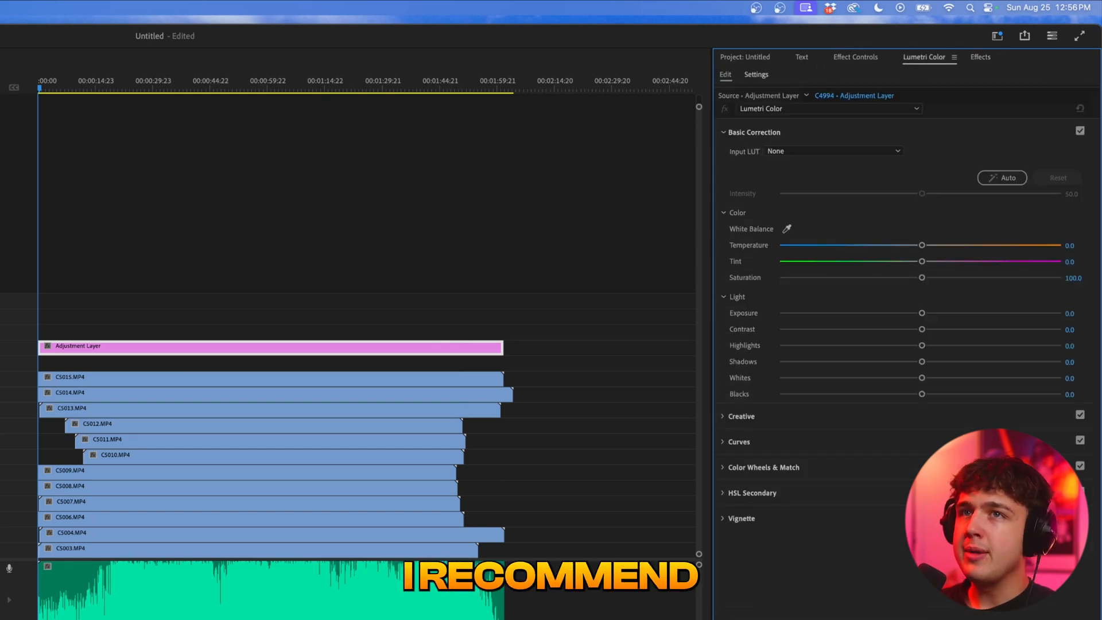
left_click(387, 8)
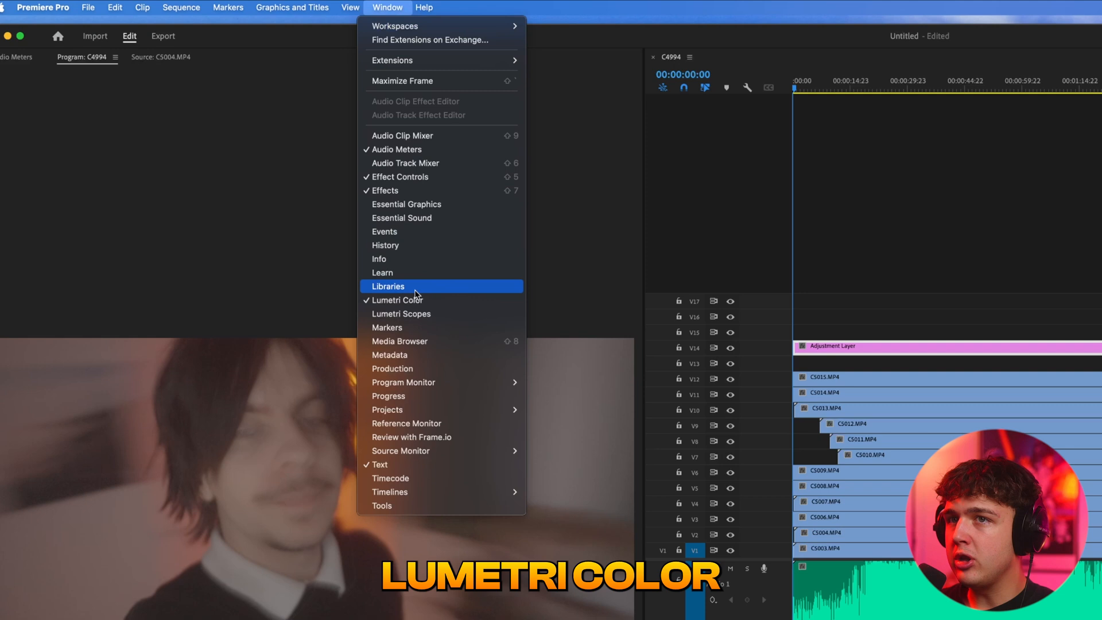
left_click(398, 300)
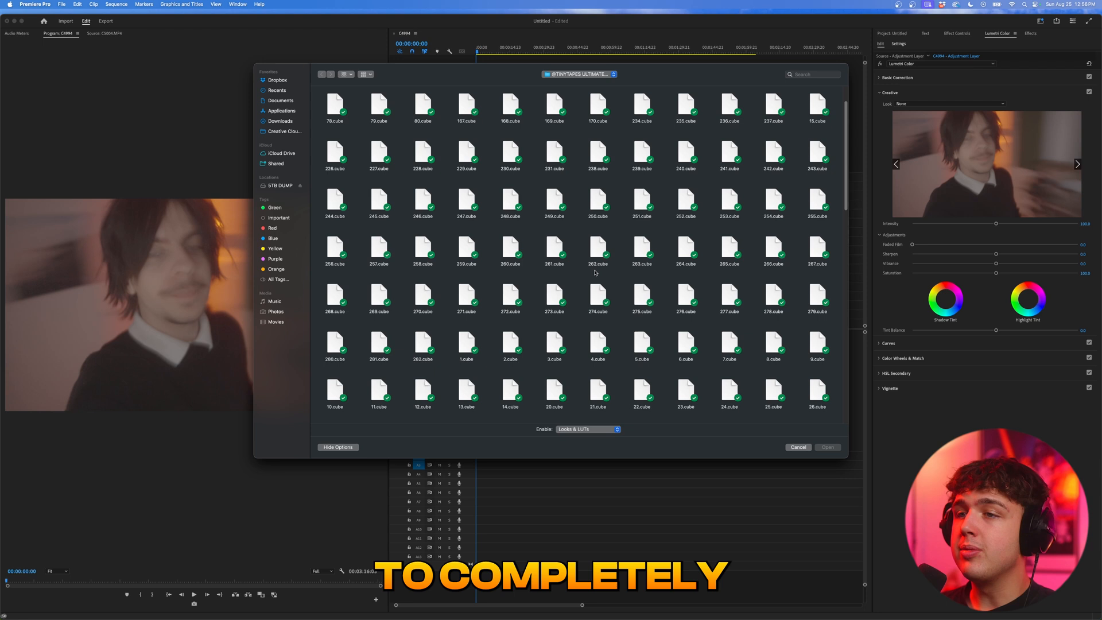
Load a .cube look onto the adjustment layer and preview the red-graded footage.
scroll("down", 3)
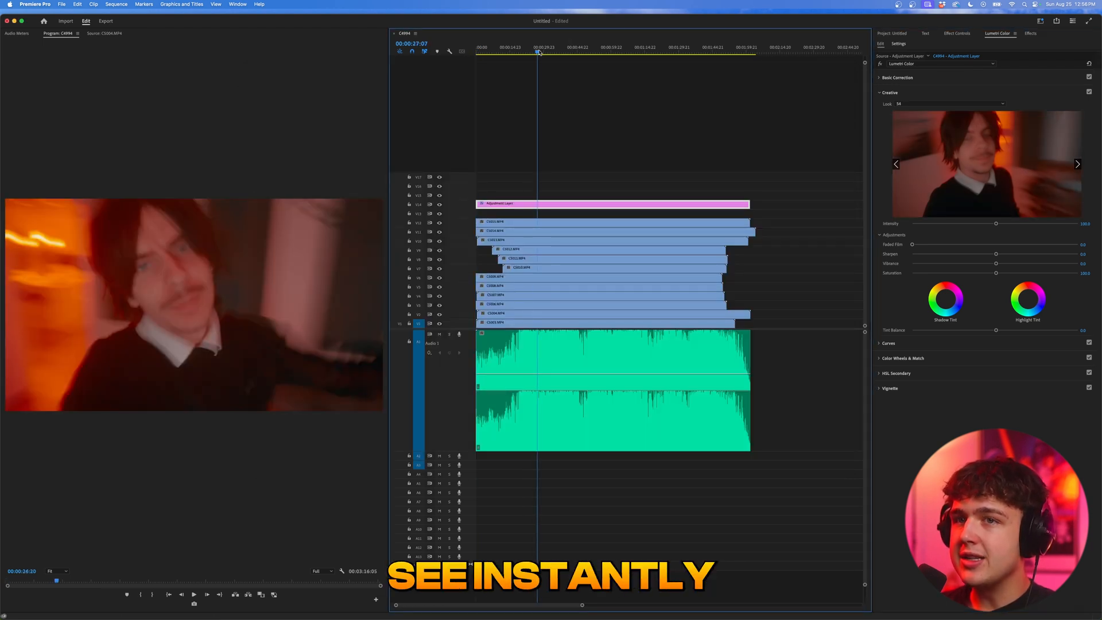
left_click(565, 47)
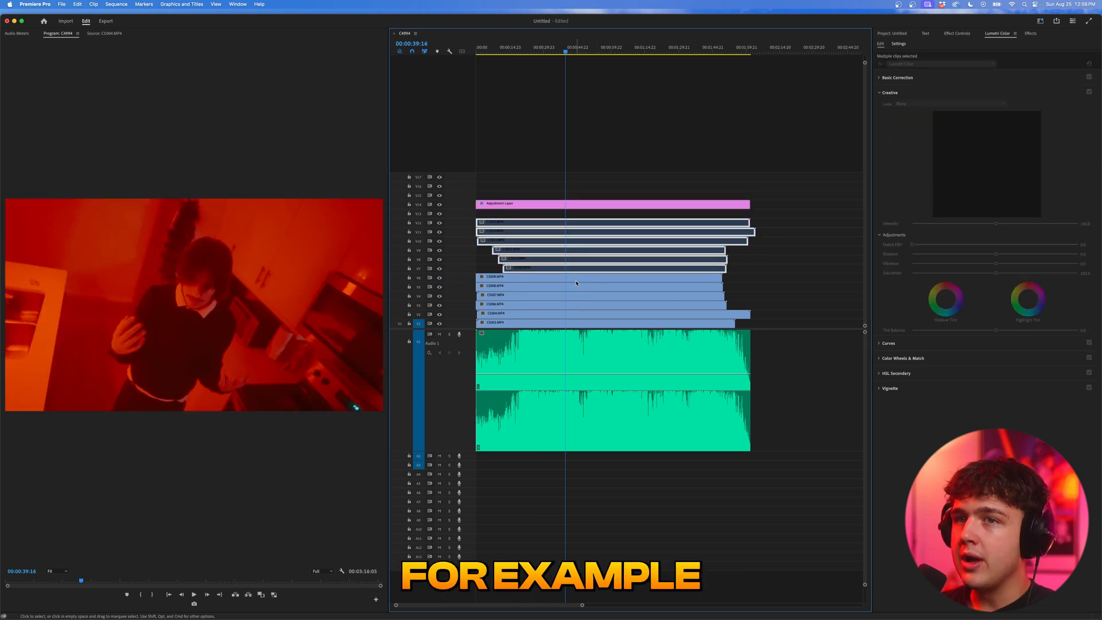
Select the stacked footage clips, including C5003.MP4, and toggle them disabled with E.
left_click(596, 276)
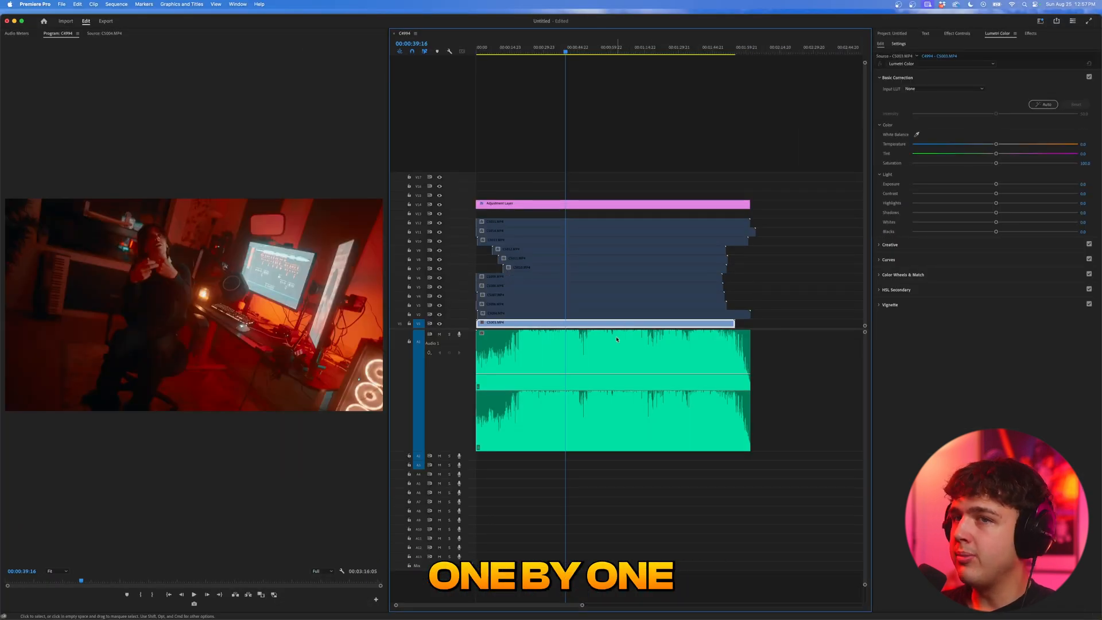
left_click(597, 304)
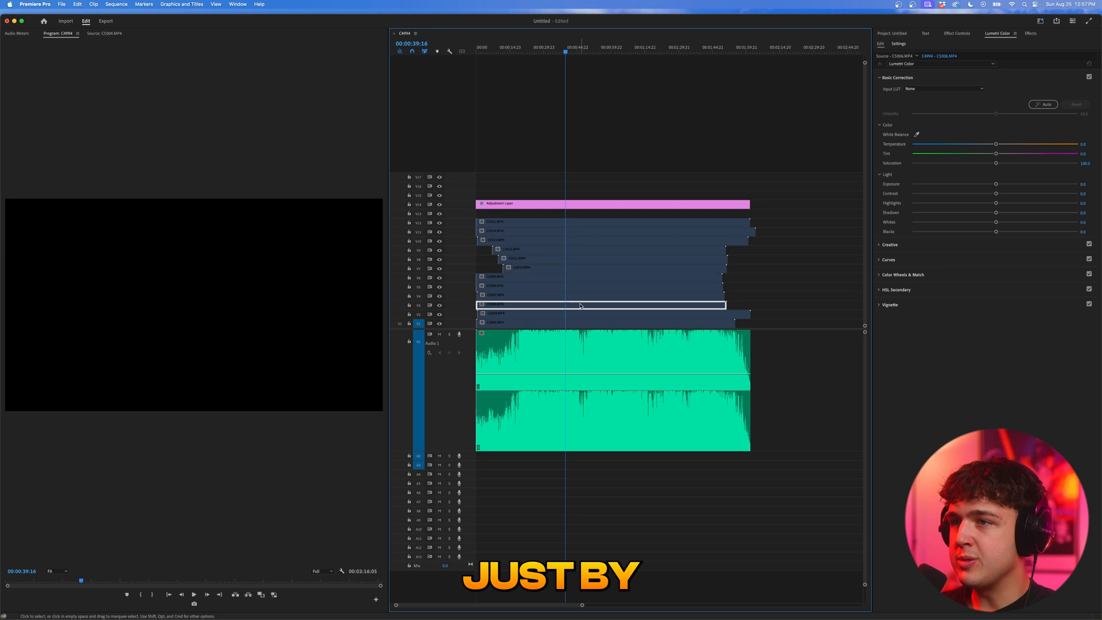
left_click(597, 286)
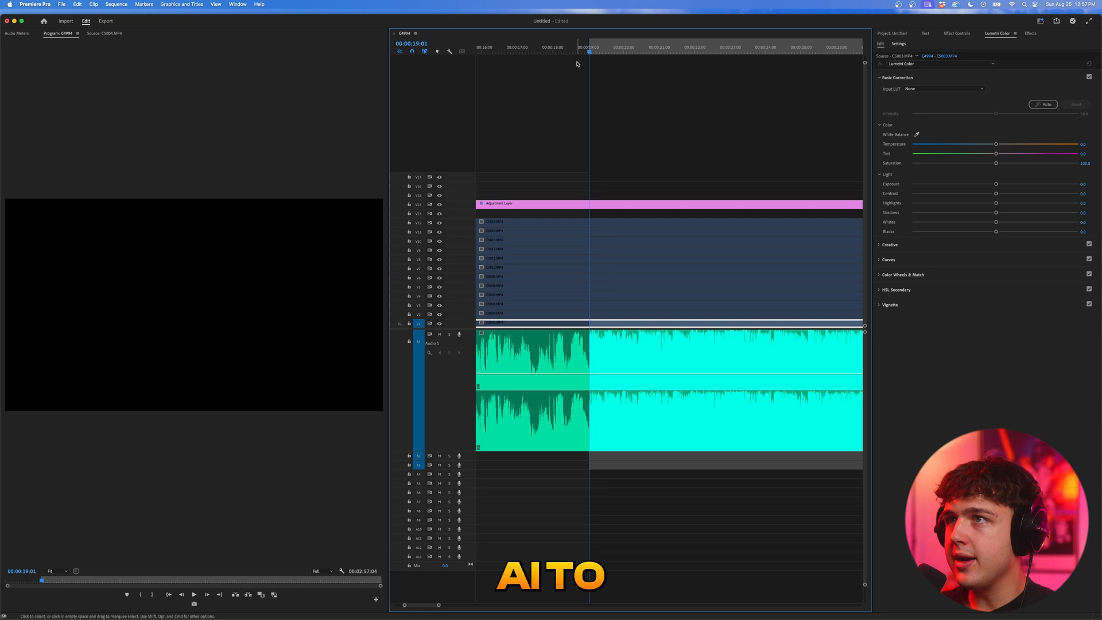
Cut short CS003 and CS006 pieces at playhead positions and sequence them on V14.
left_click(621, 215)
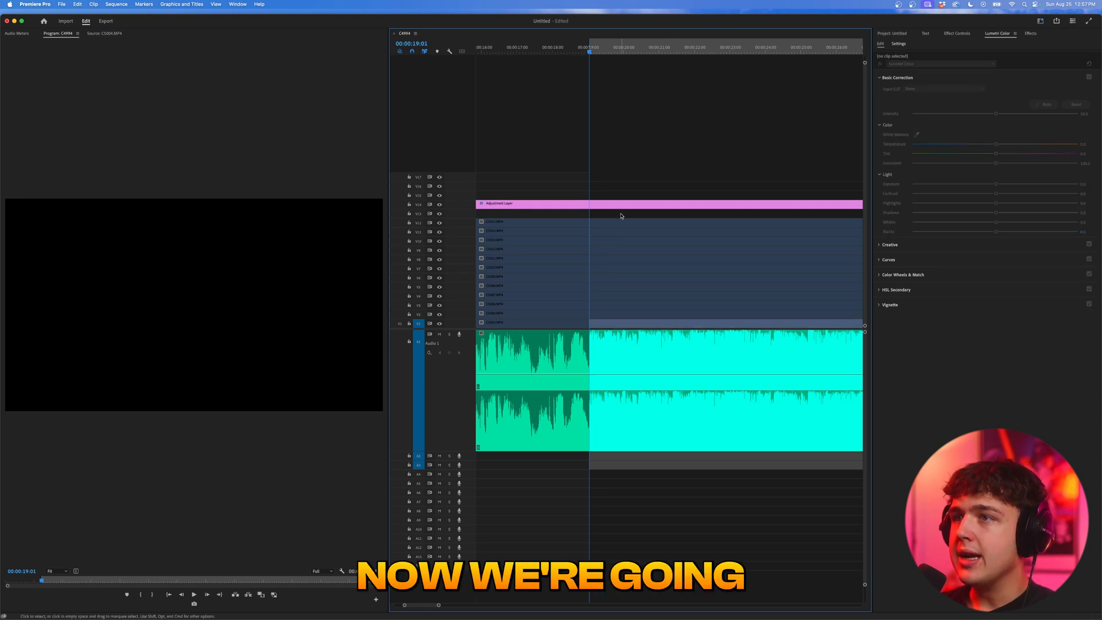
left_click(667, 203)
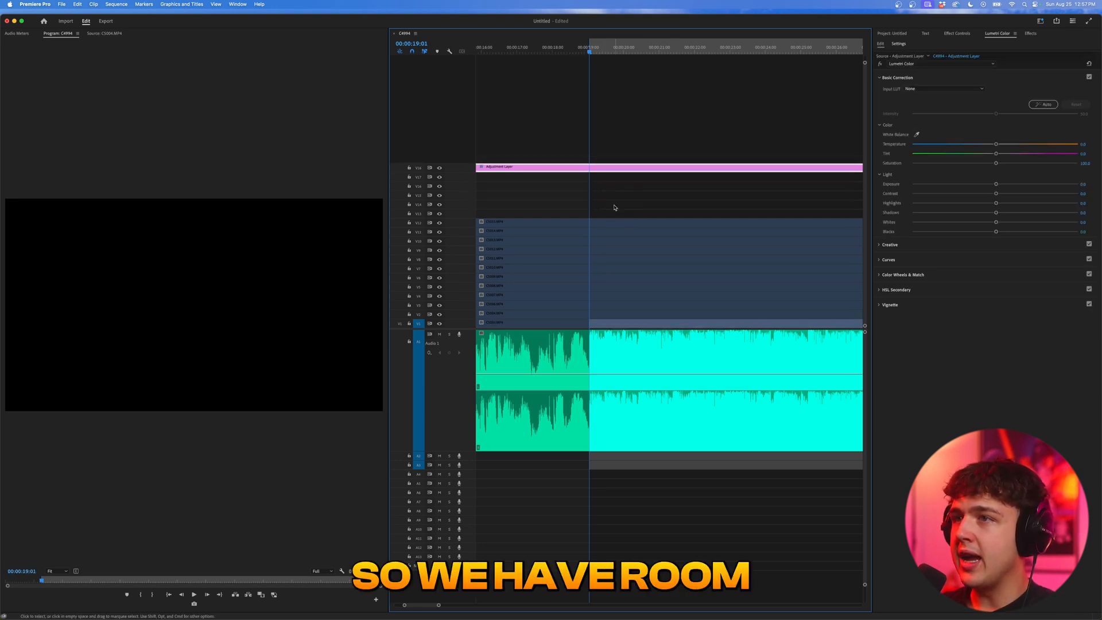
mouse_move(613, 232)
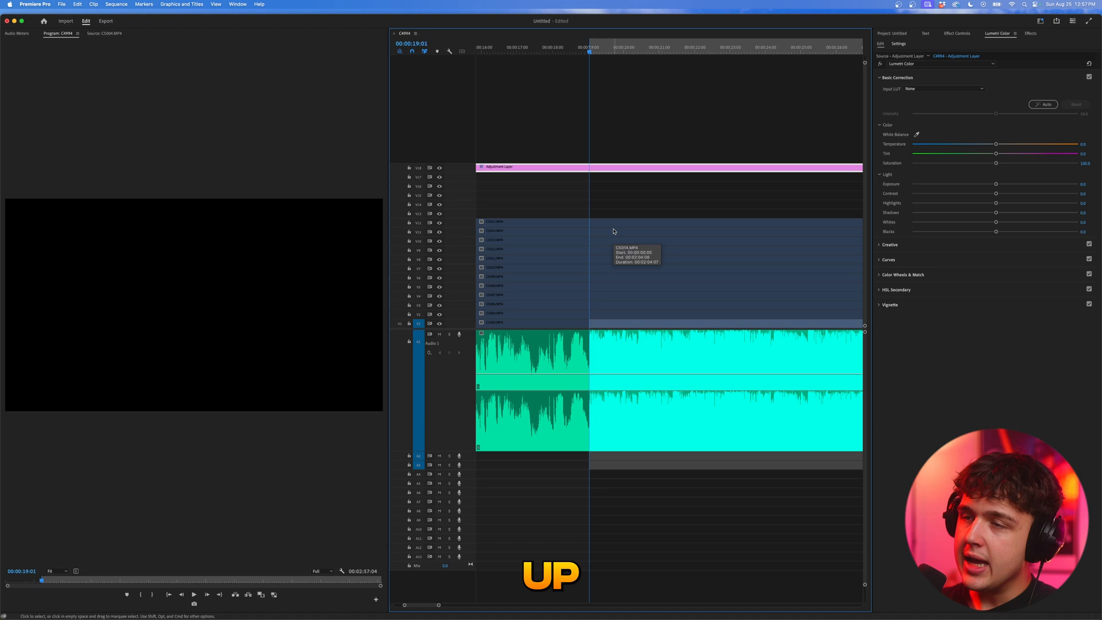
mouse_move(624, 331)
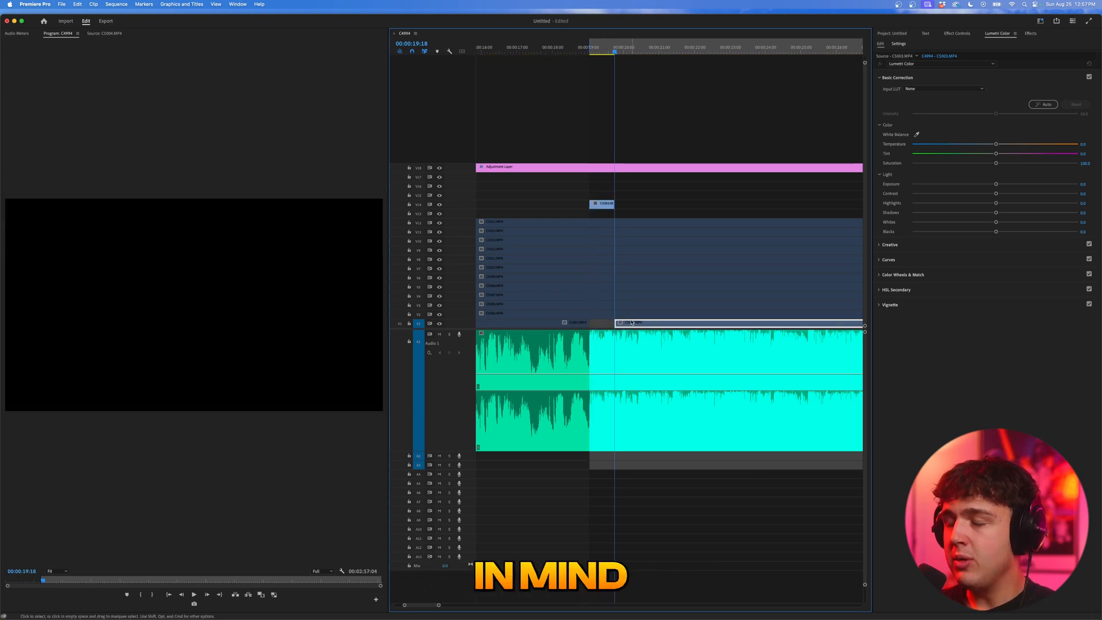
mouse_move(632, 323)
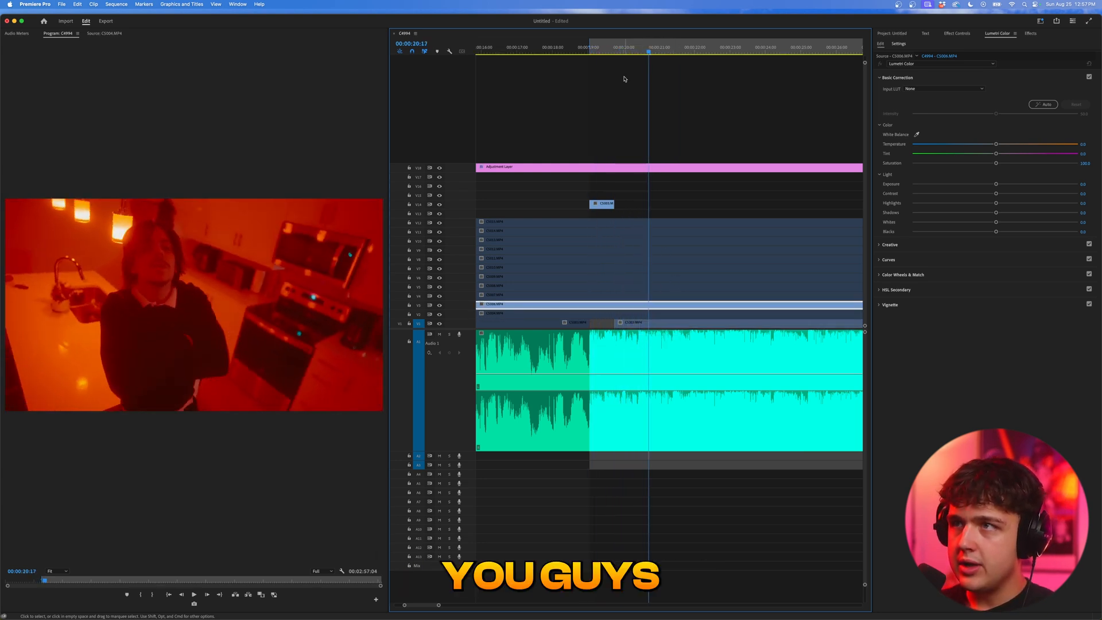
left_click(593, 47)
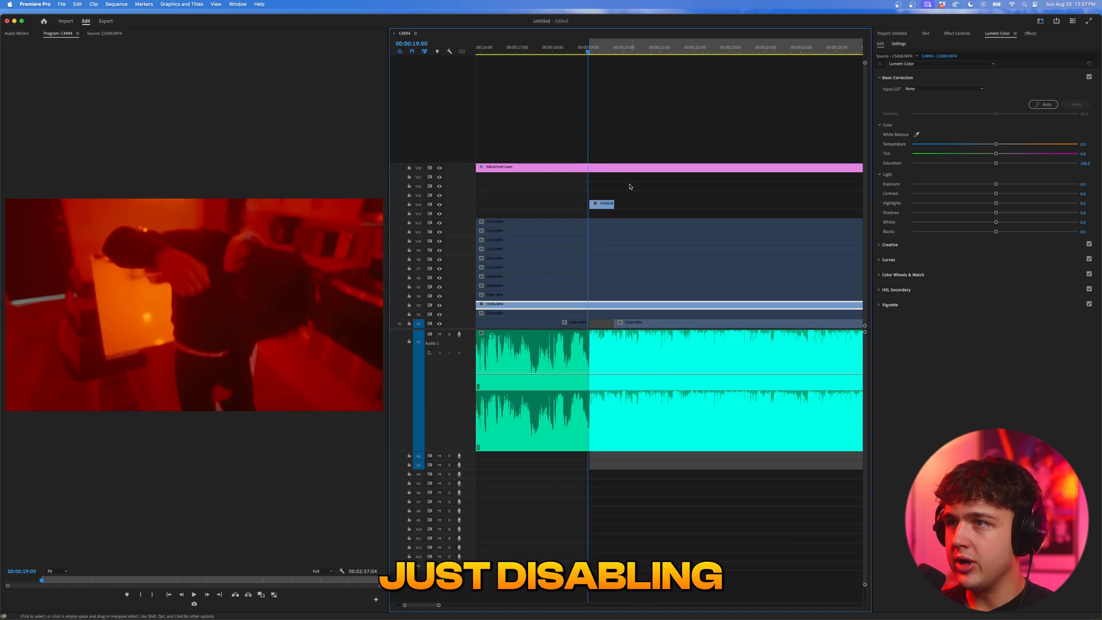
left_click(637, 47)
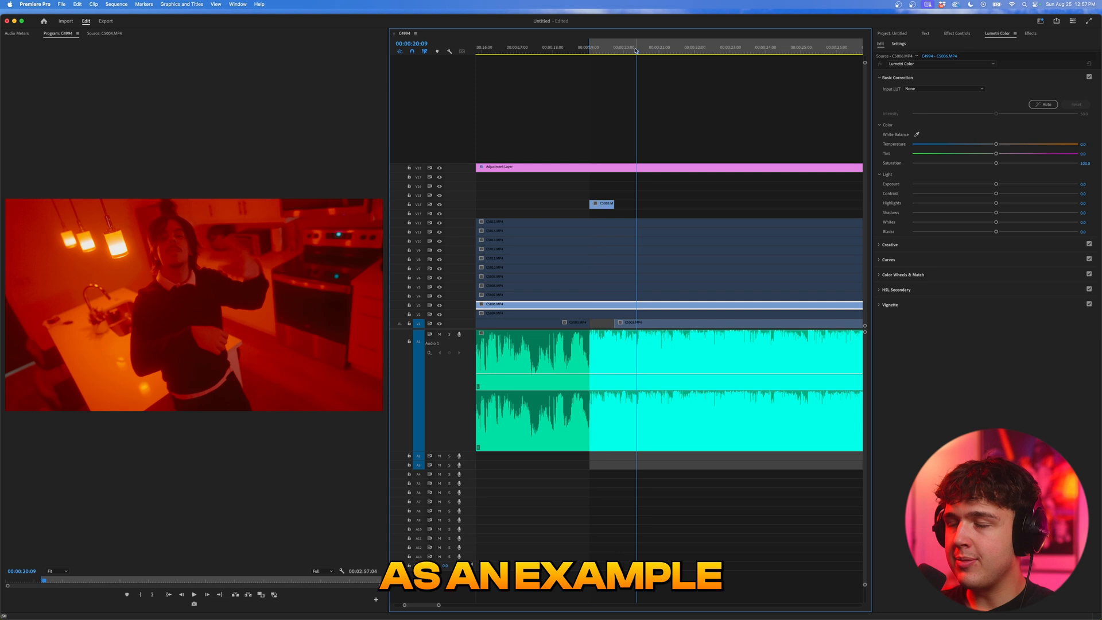
left_click(631, 47)
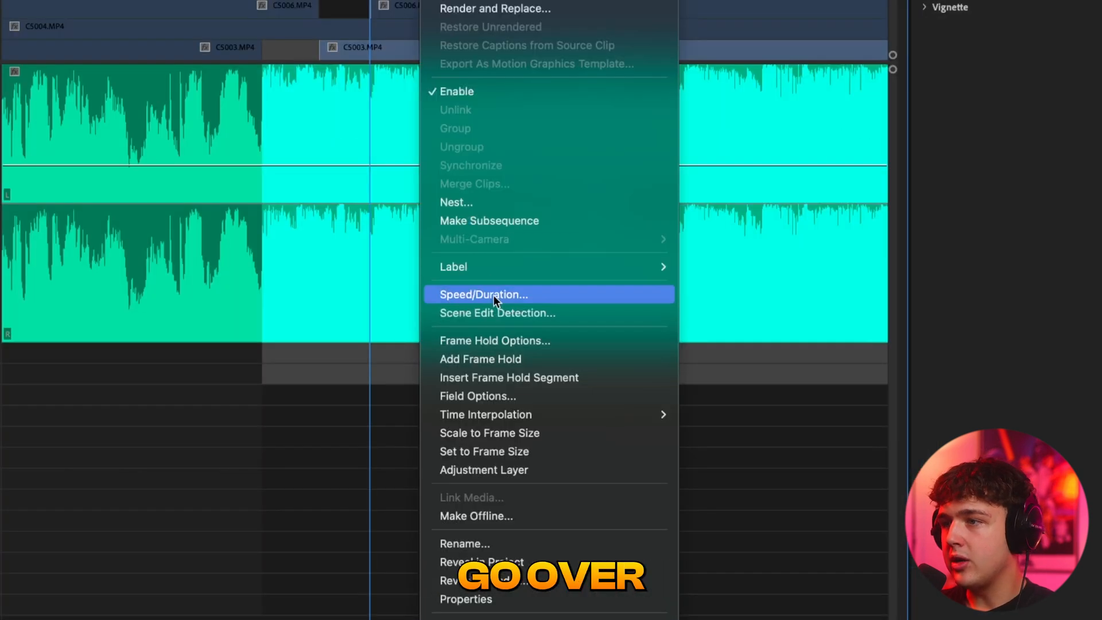
Set one CS006 piece to 50% speed and the next piece to 150% via Speed/Duration.
left_click(484, 293)
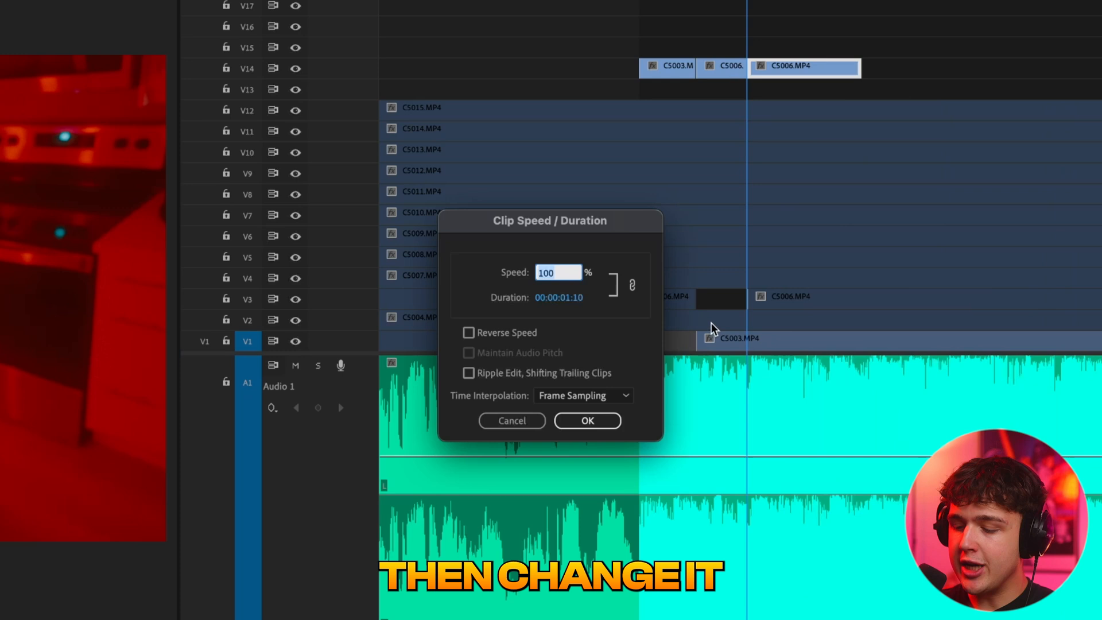
left_click(587, 420)
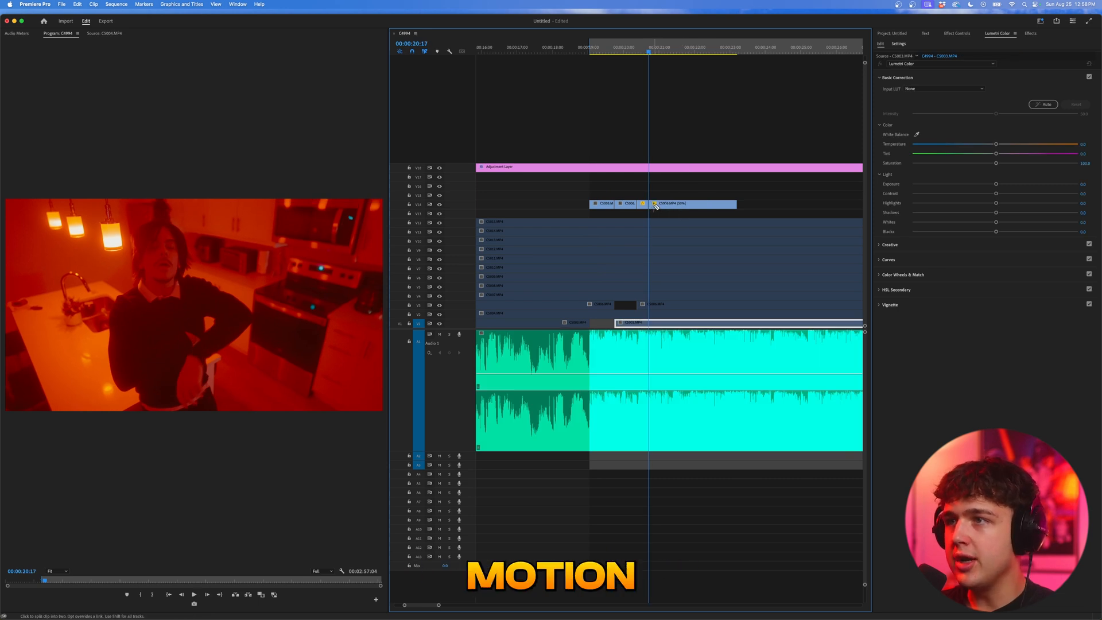
right_click(629, 204)
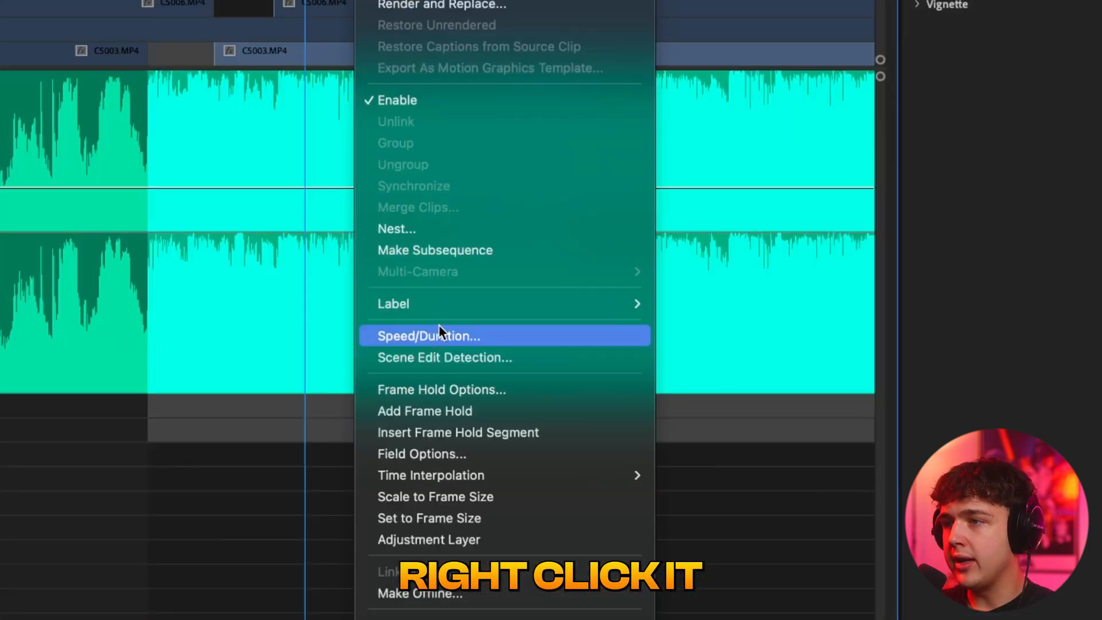
left_click(427, 335)
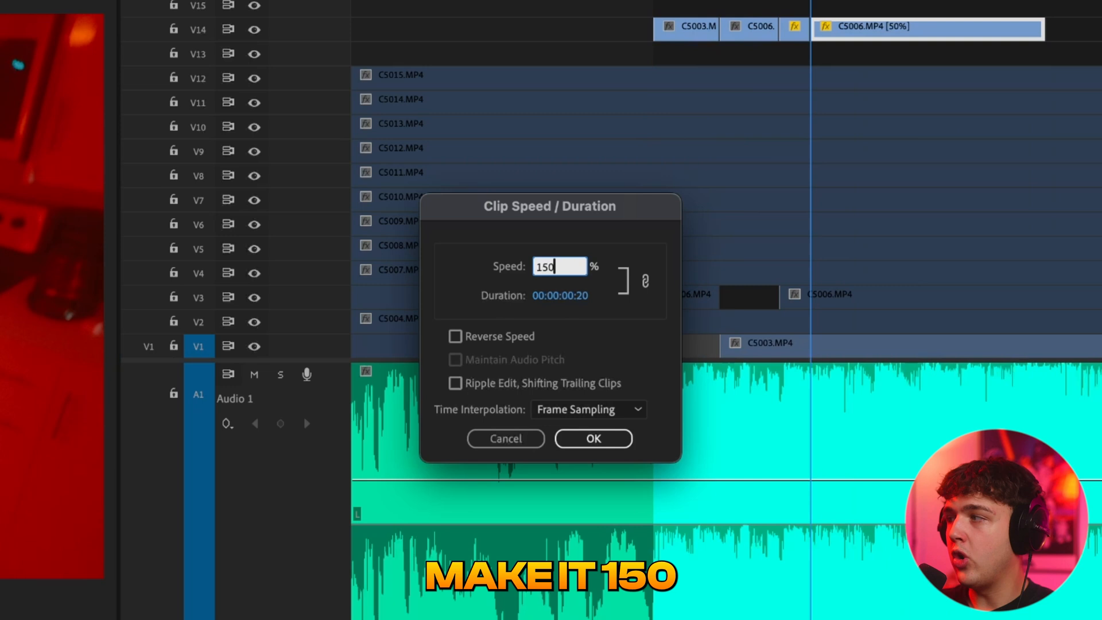
left_click(592, 438)
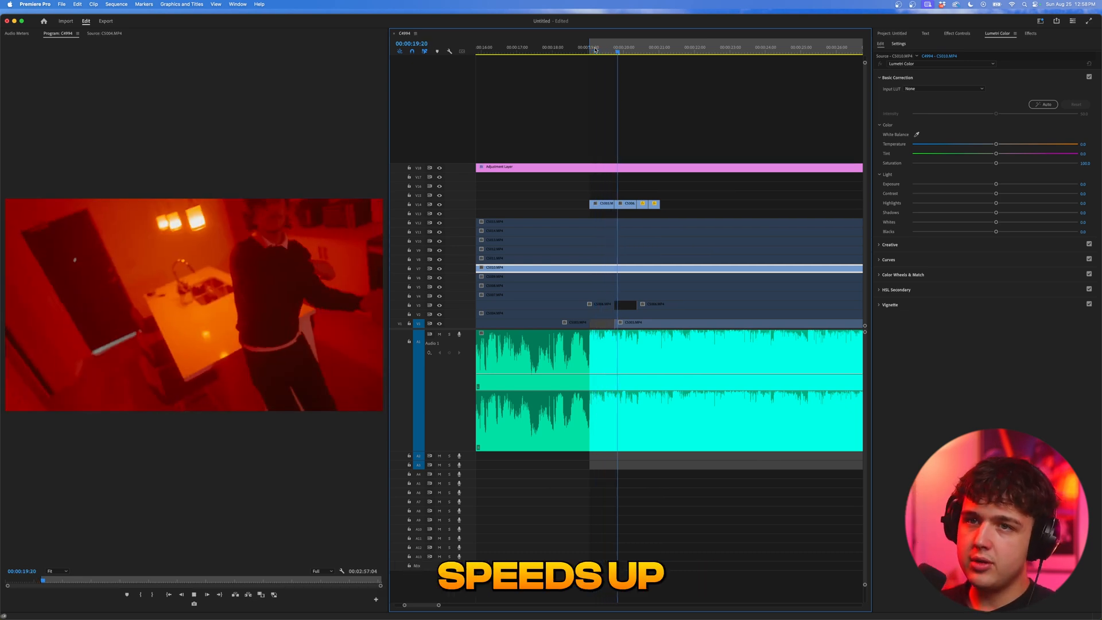
Add more footage pieces onto the upper track at later moments of the cut.
left_click(685, 47)
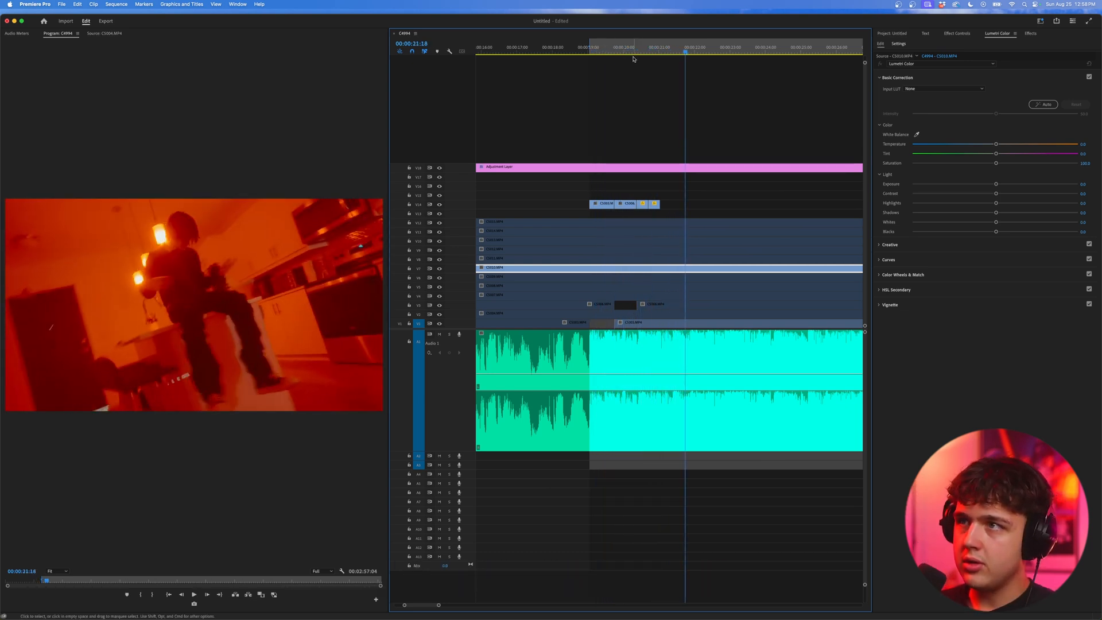
left_click(661, 47)
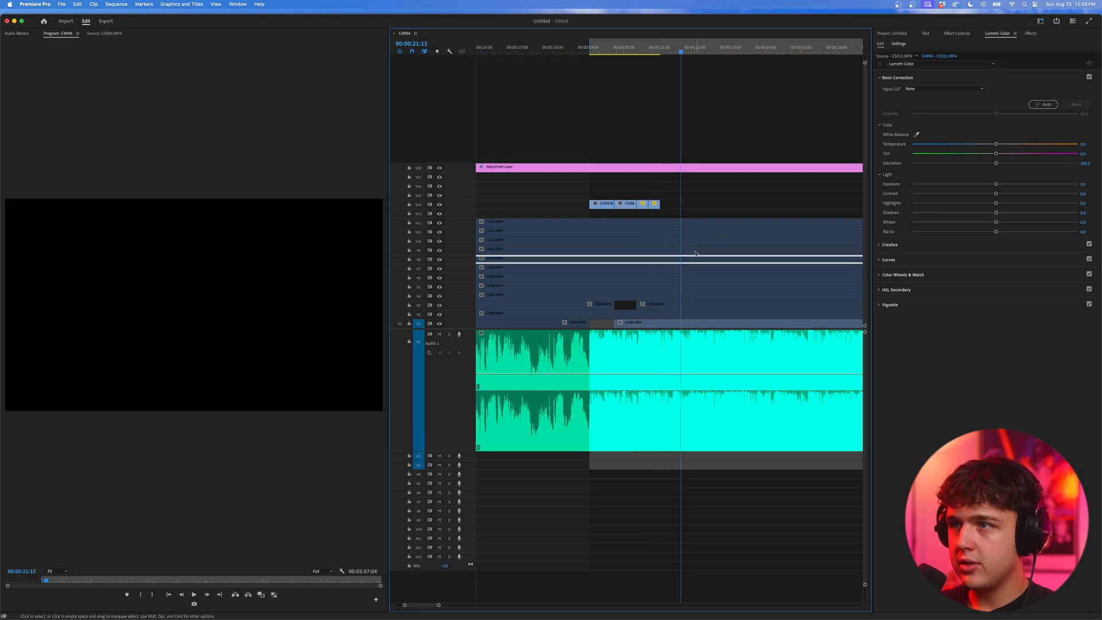
left_click(637, 47)
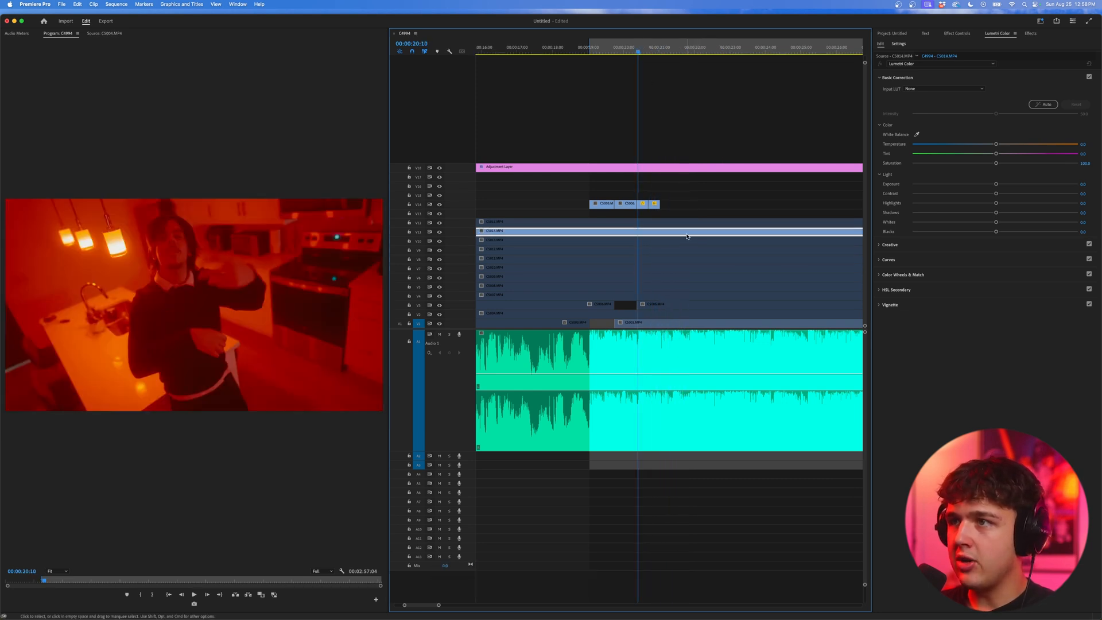
left_click(685, 47)
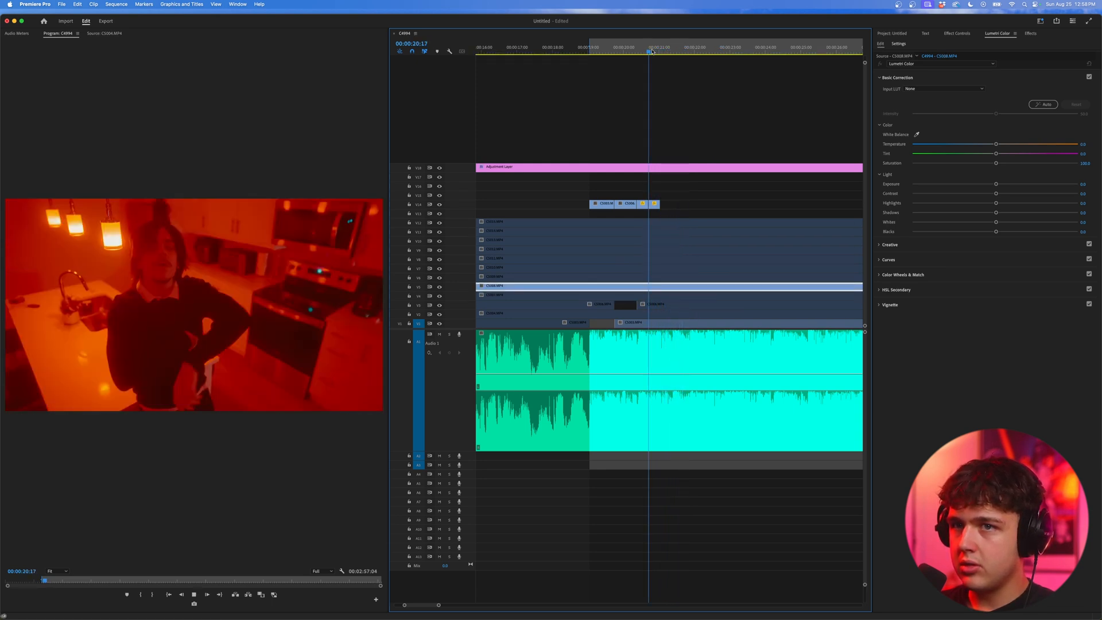
left_click(682, 47)
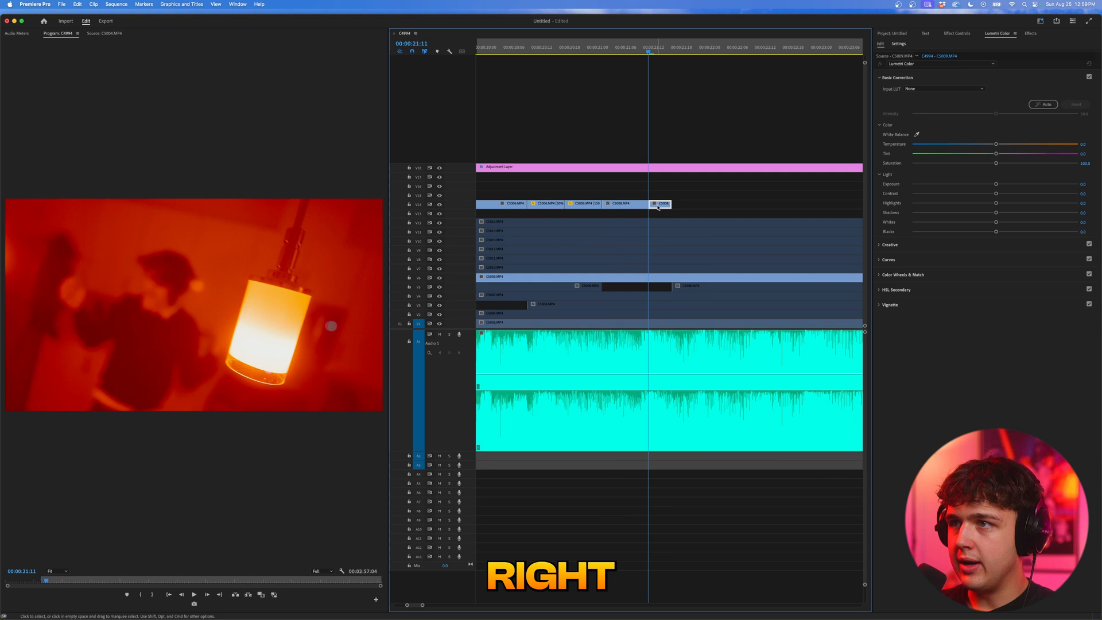
Set Speed/Duration on the newest piece, review playback, and show the effect preset library.
right_click(661, 204)
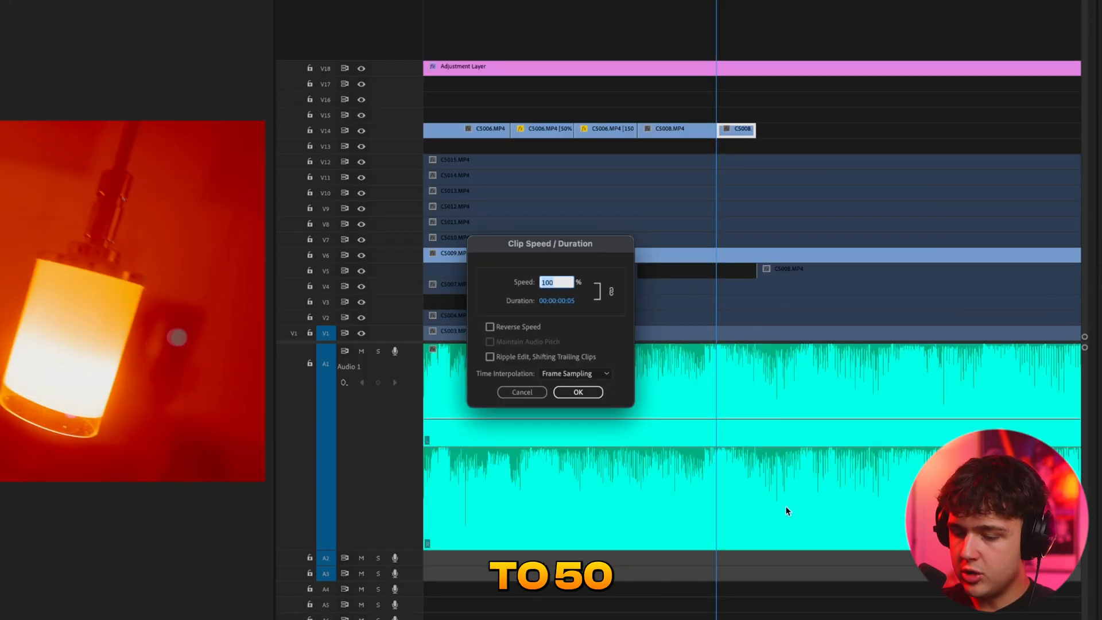
left_click(577, 391)
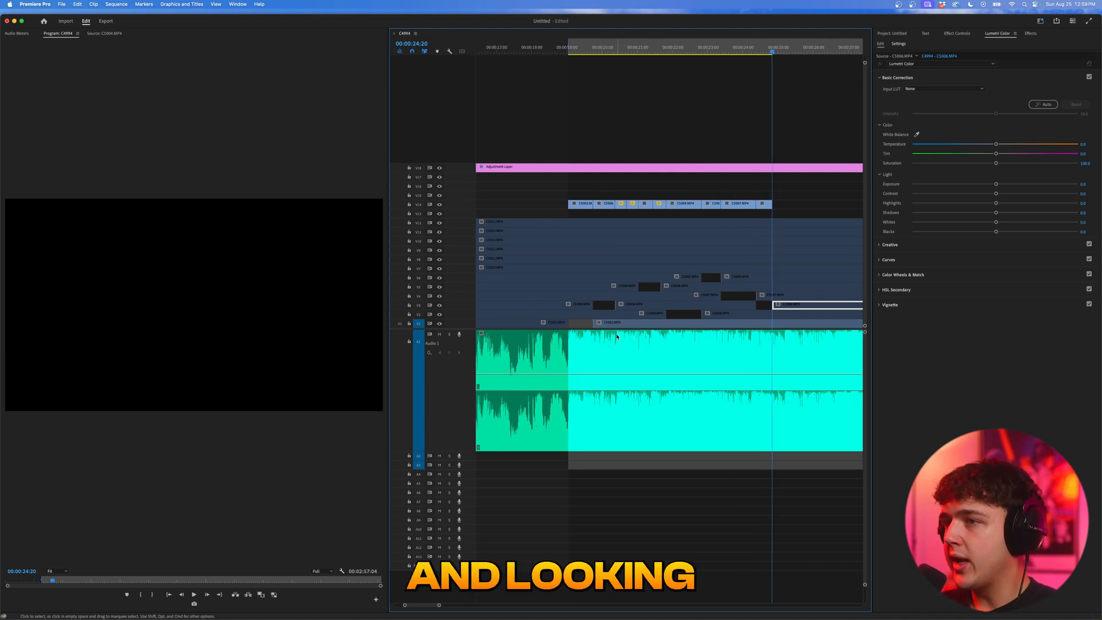
mouse_move(661, 337)
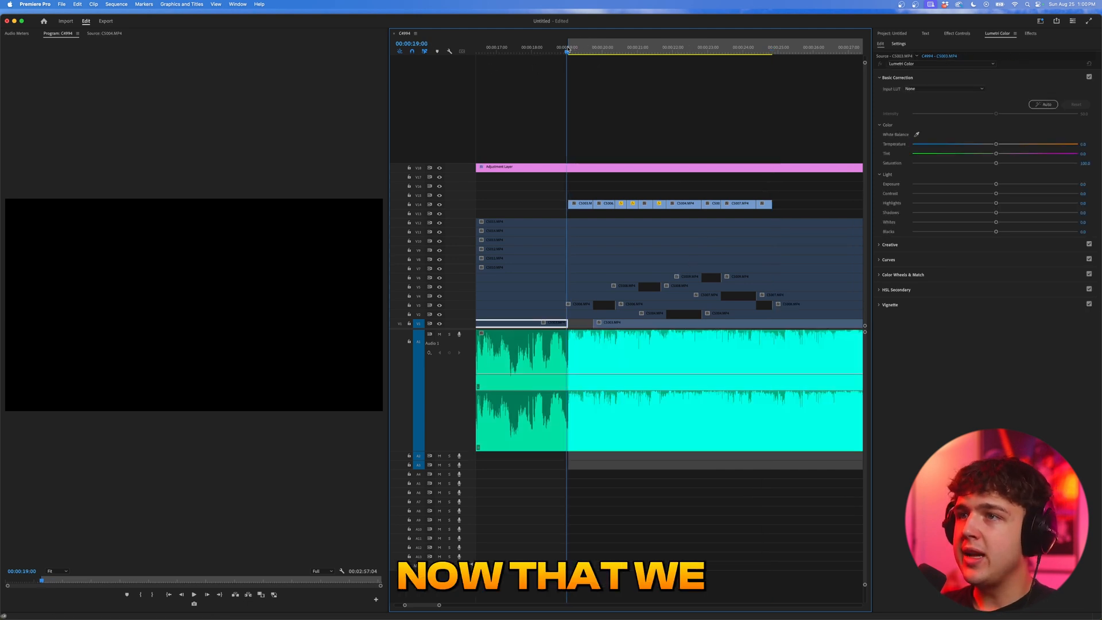
left_click(666, 47)
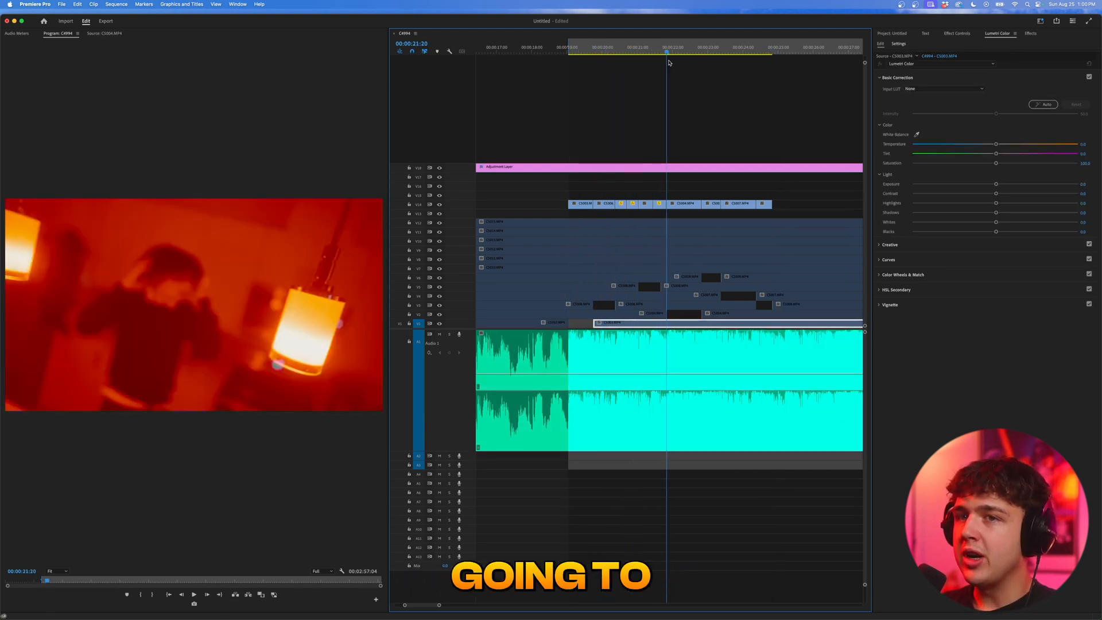
left_click(750, 53)
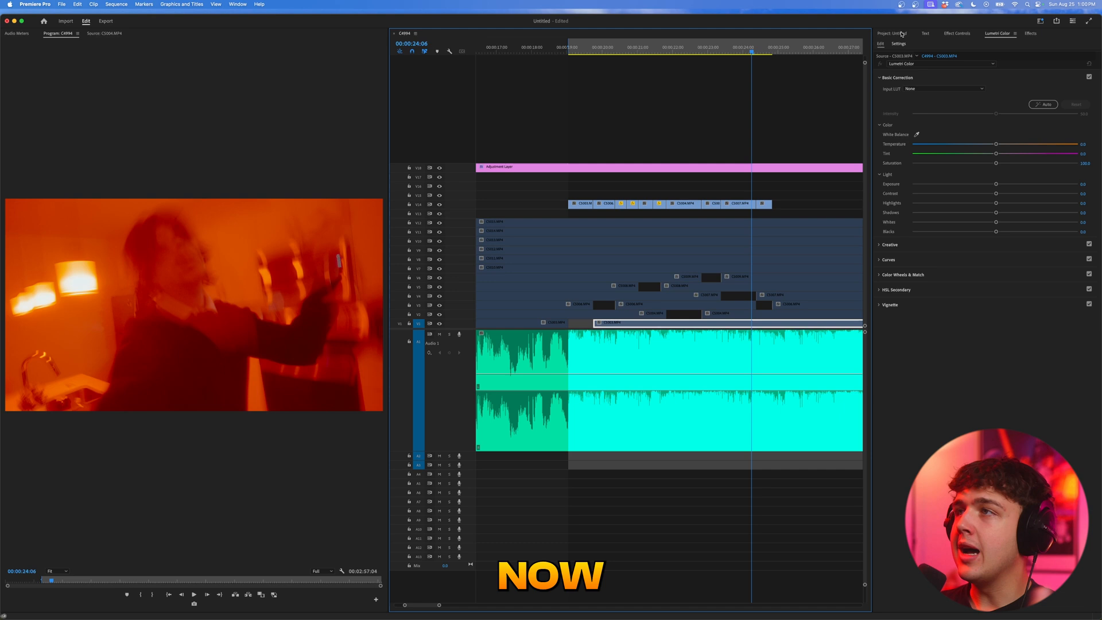
left_click(891, 33)
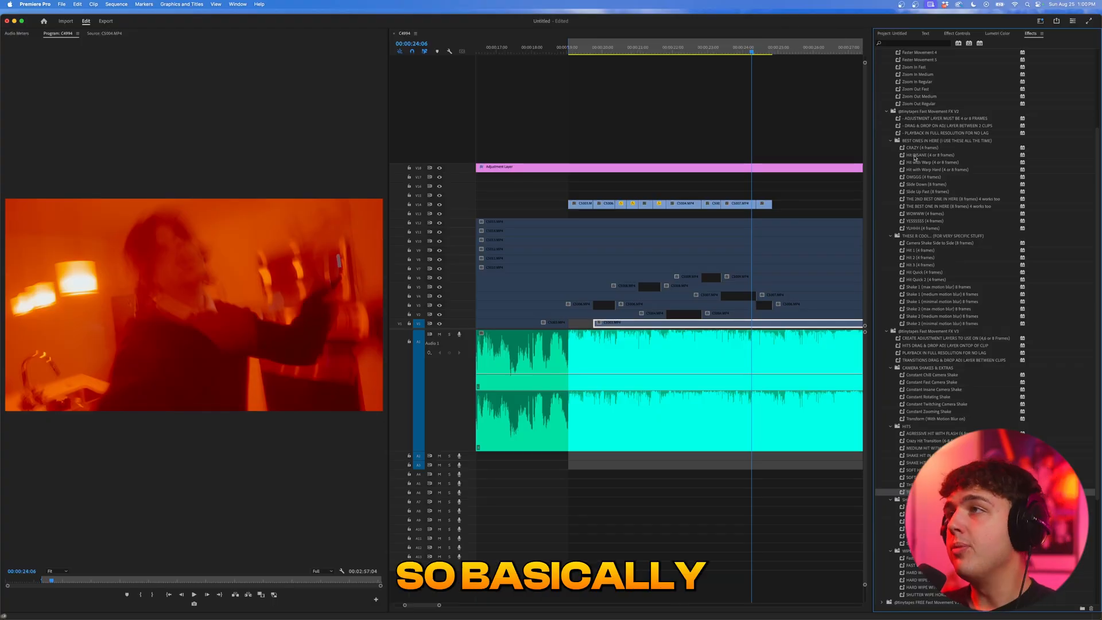
Place a short adjustment layer from the media bin over the cut on V15.
left_click(891, 33)
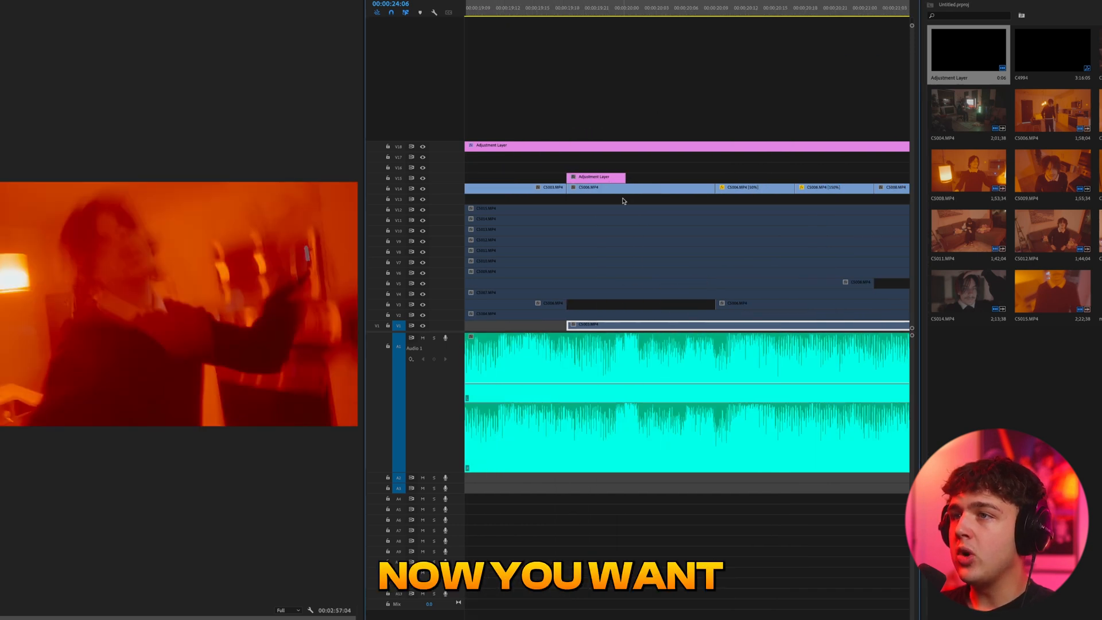
left_click(566, 13)
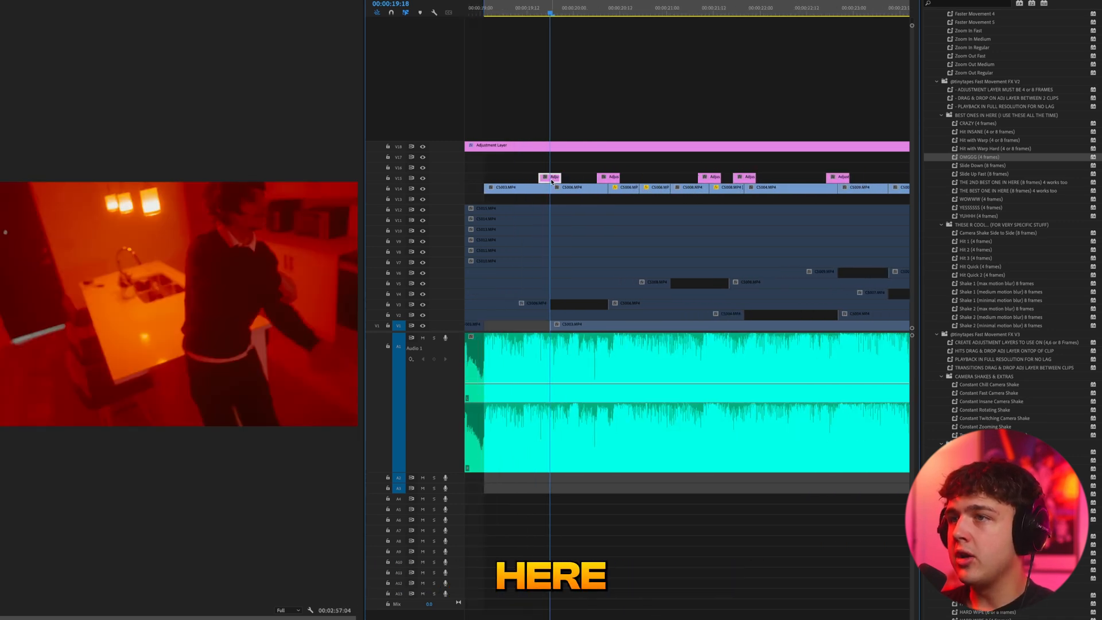
Browse the fast-movement preset folders to find the Hit INSANE preset.
scroll("down", 3)
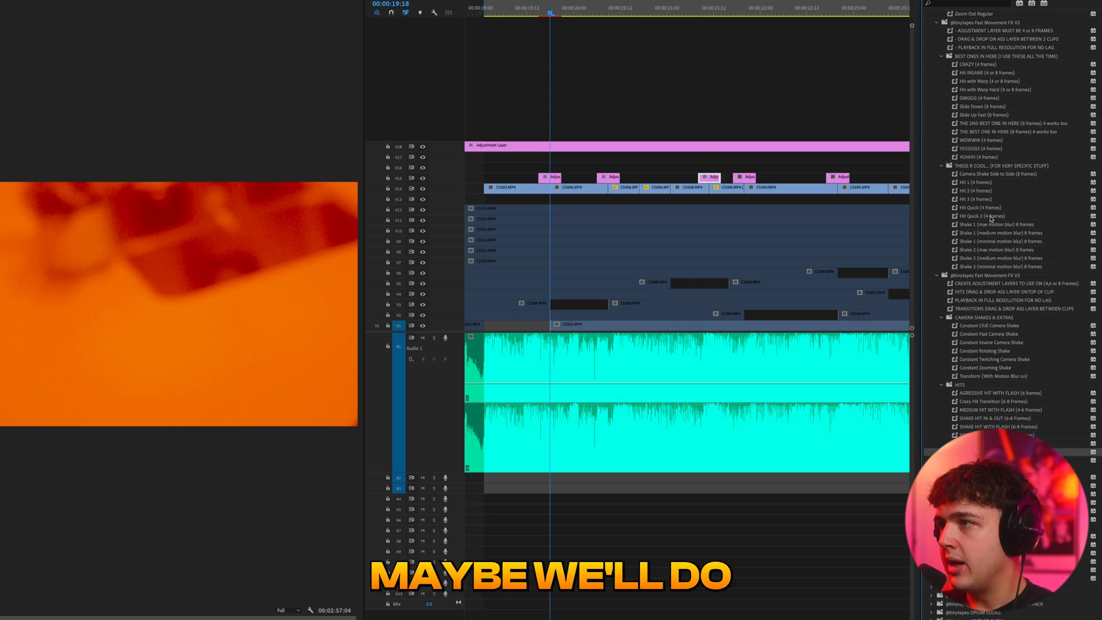
scroll("up", 3)
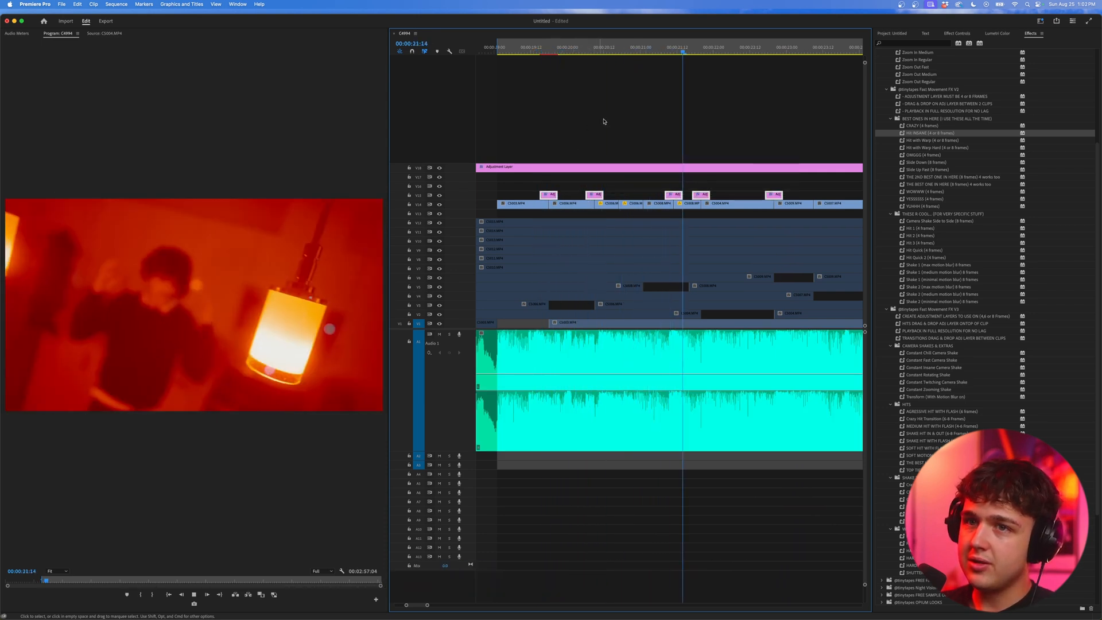
Review the hit transitions, then replace an upper-track clip with an After Effects composition.
left_click(664, 54)
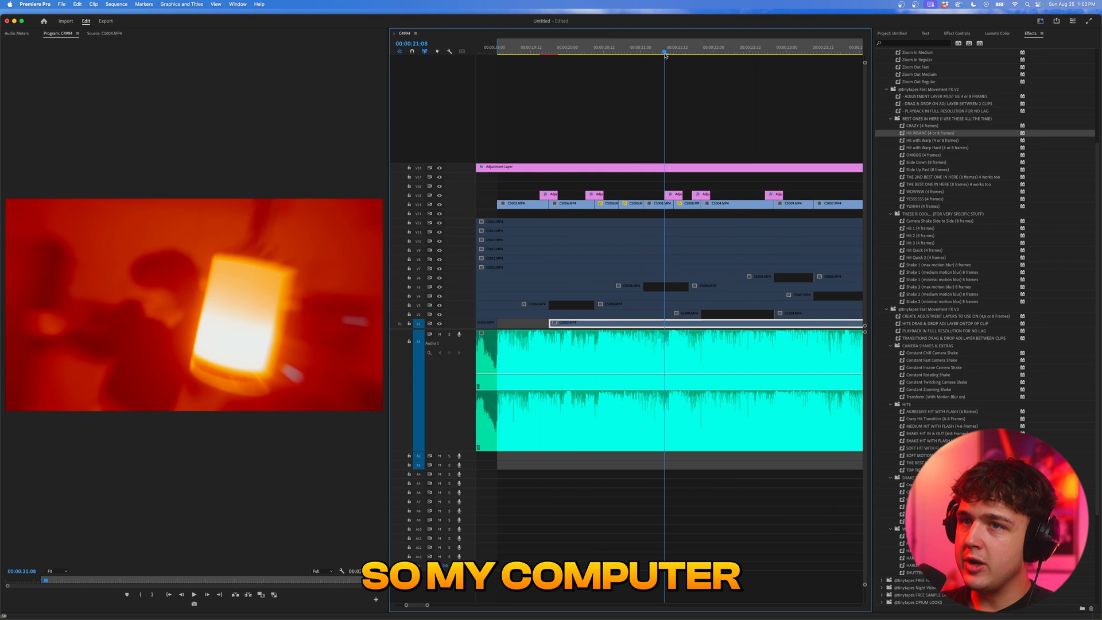
left_click(709, 47)
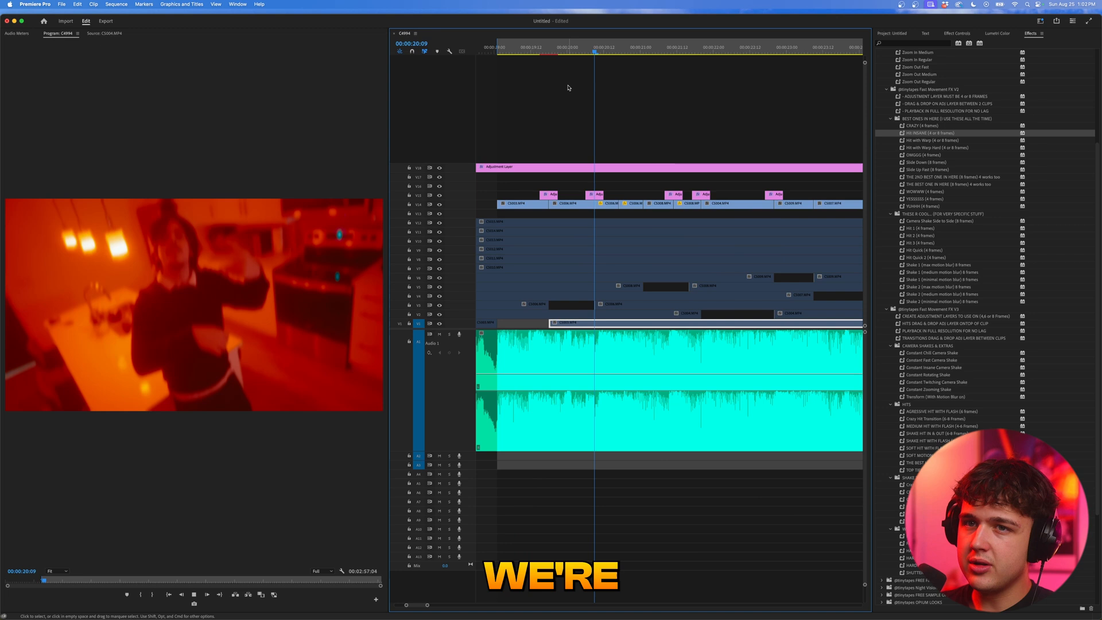
left_click(746, 47)
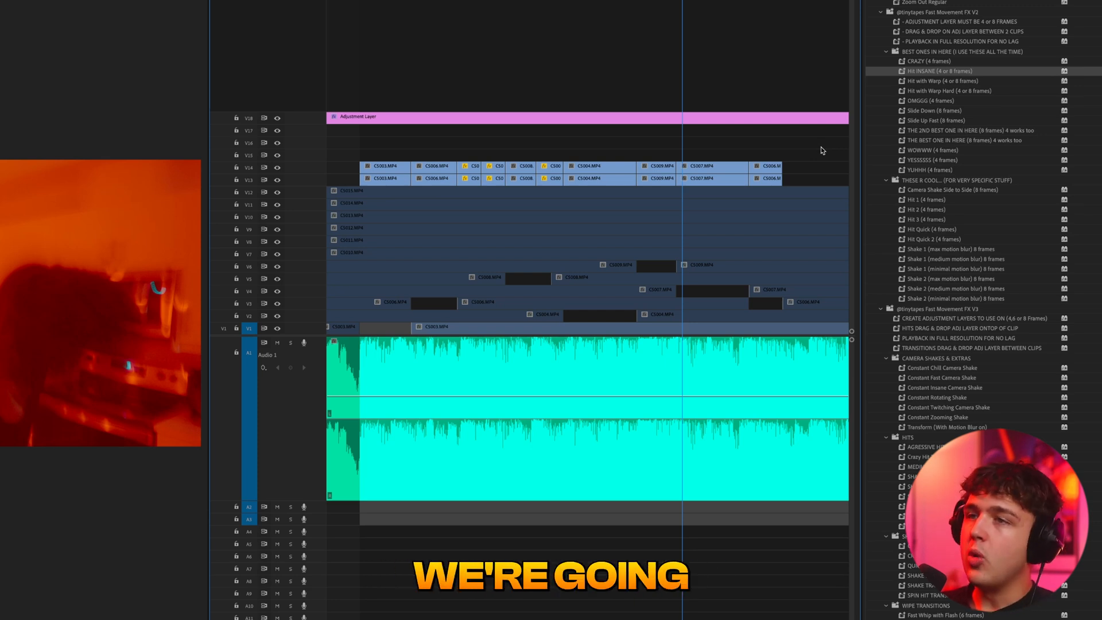
right_click(393, 169)
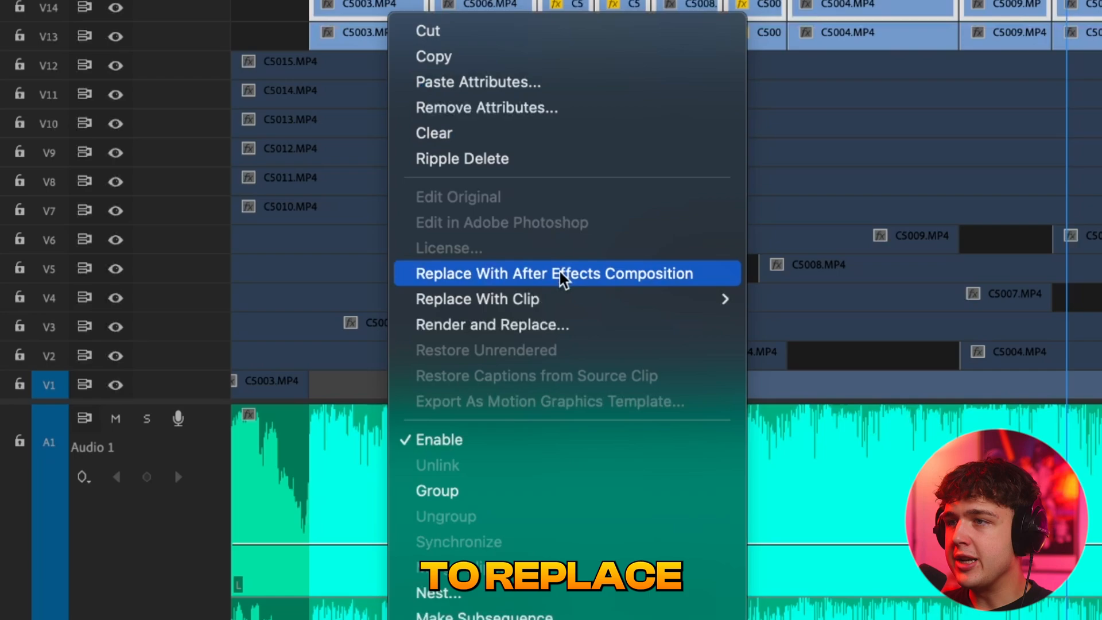
left_click(553, 273)
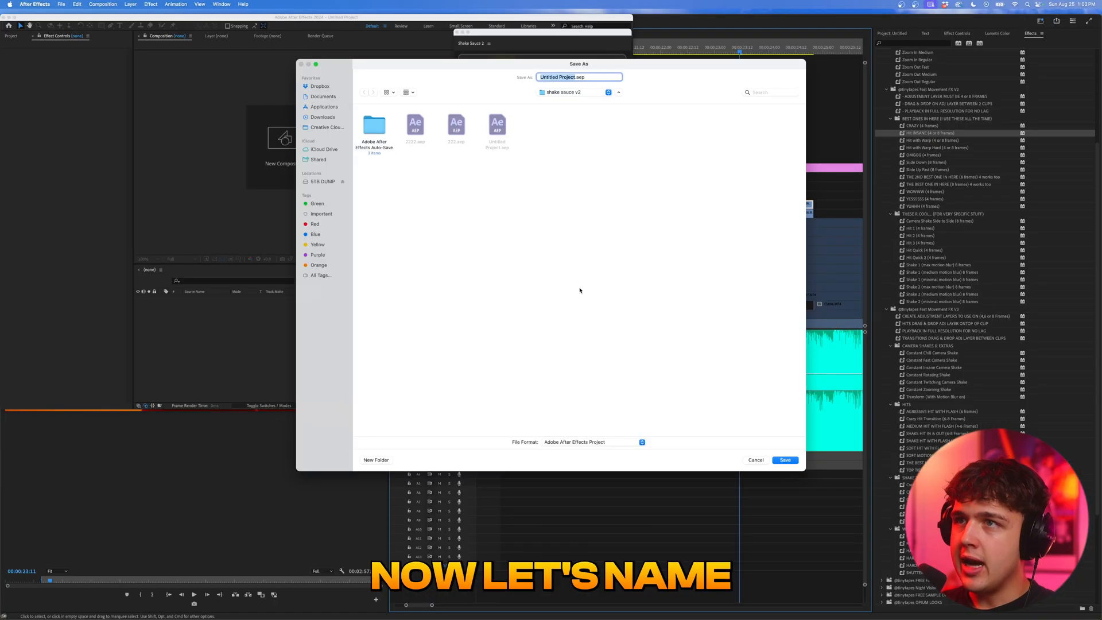
left_click(785, 459)
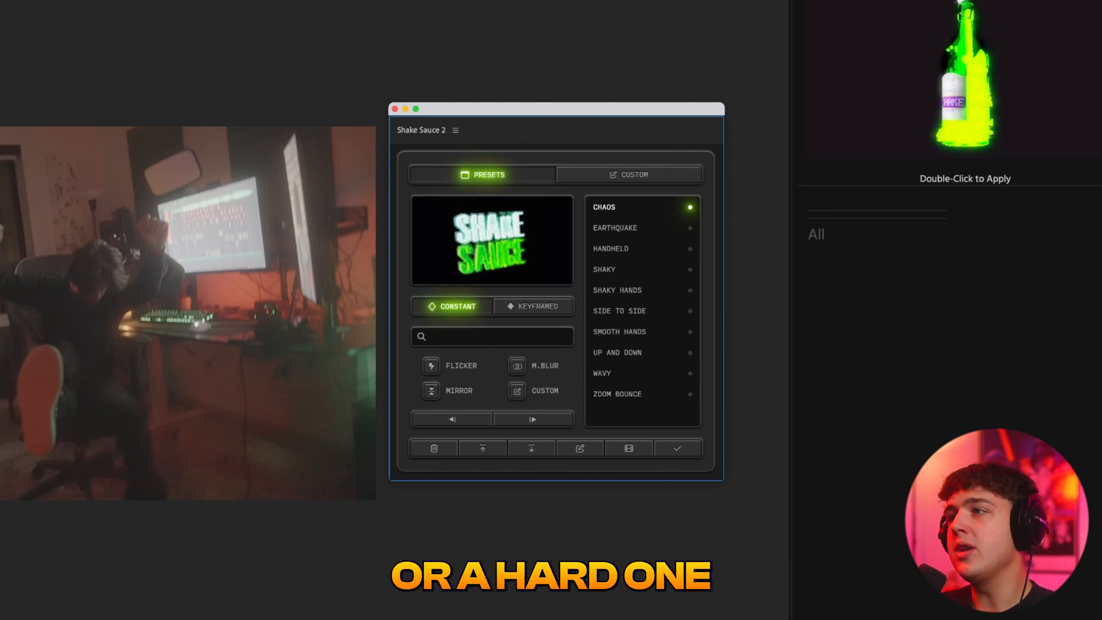
left_click(537, 306)
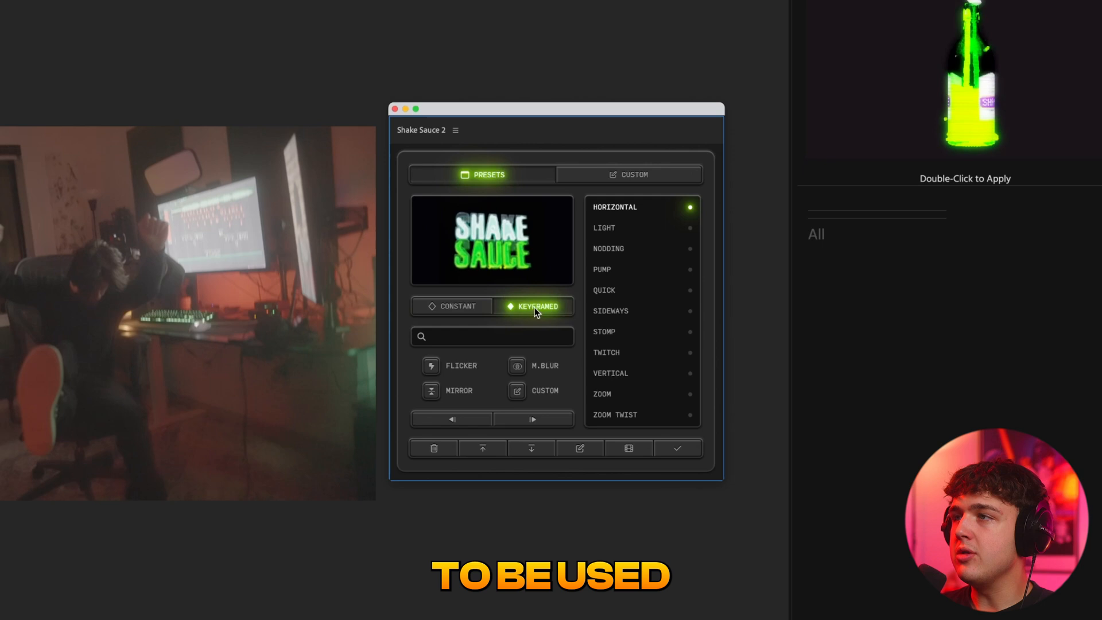
left_click(458, 305)
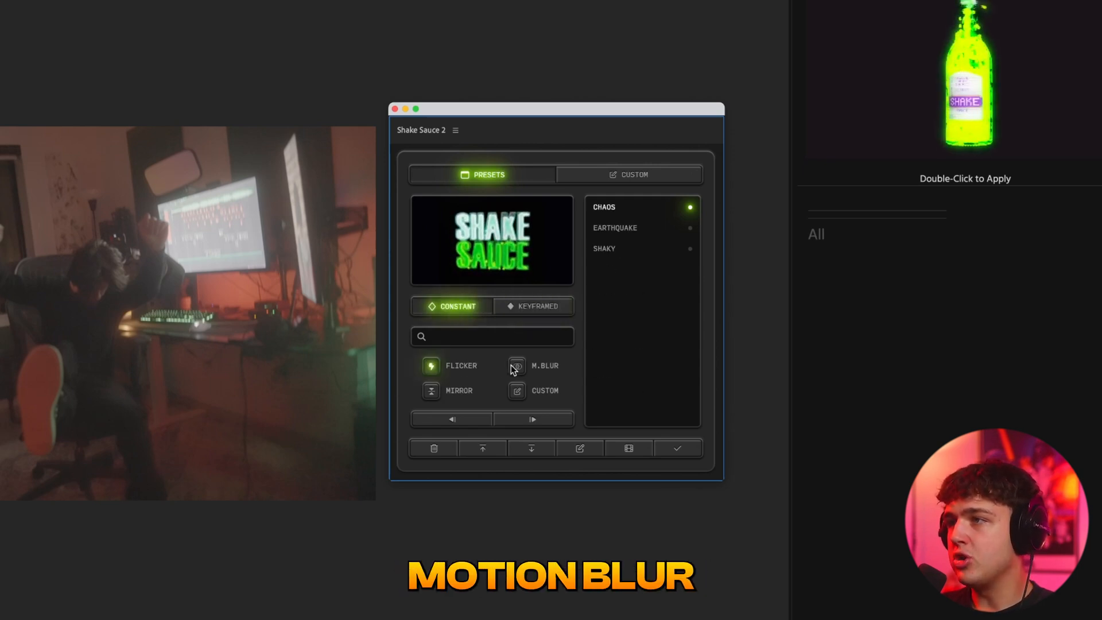
left_click(516, 365)
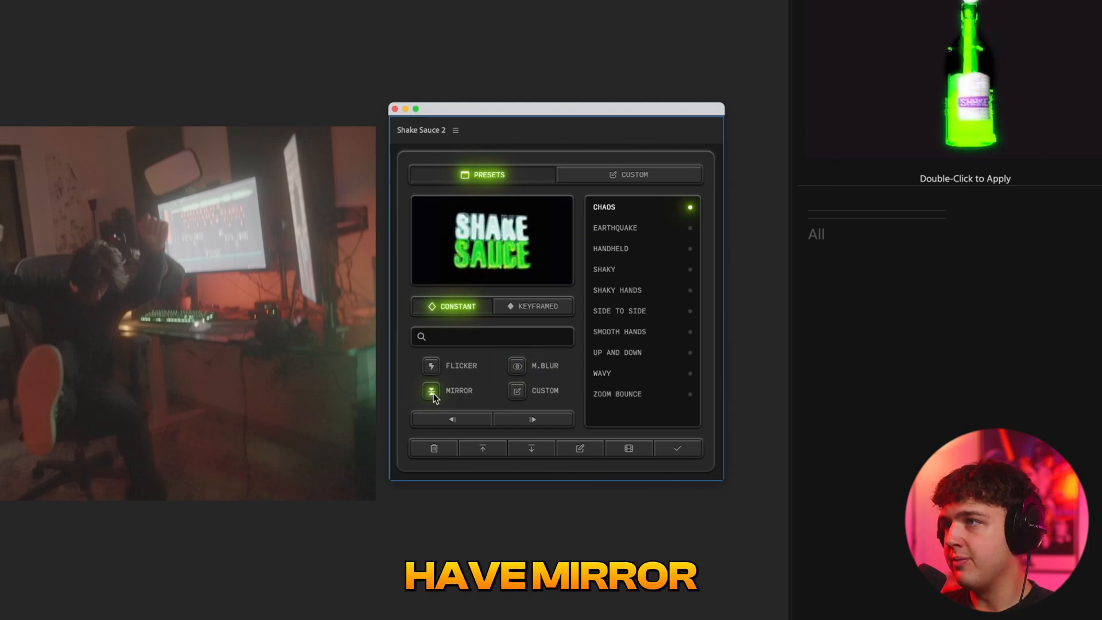
left_click(531, 305)
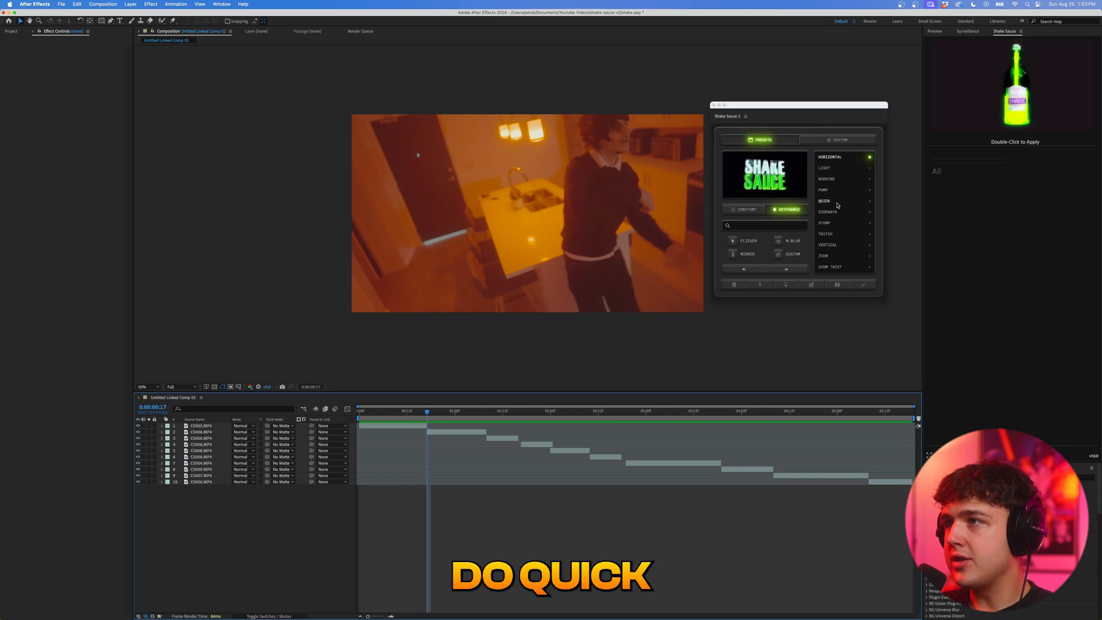
Apply the Quick keyframed shake at the first cut and reveal its controls layer keyframes.
left_click(824, 199)
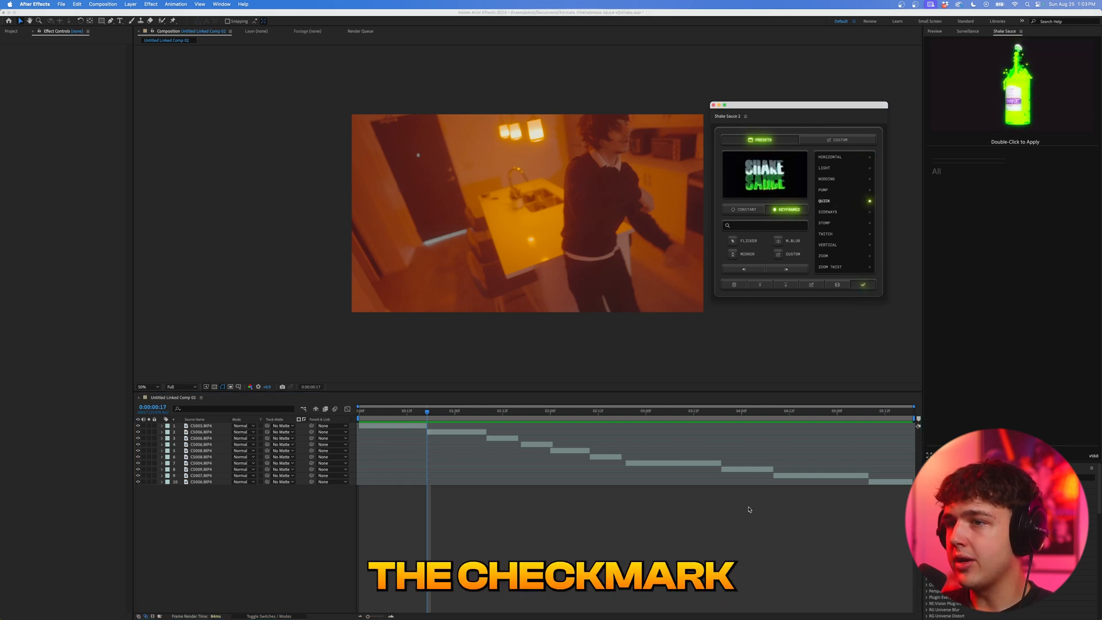
left_click(862, 284)
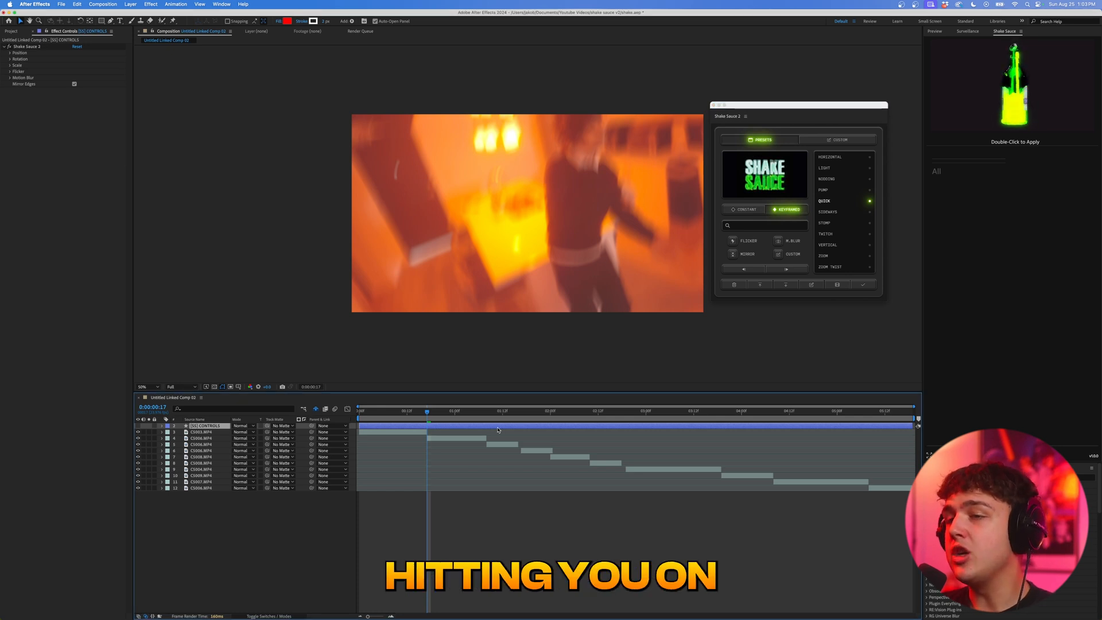
left_click(161, 425)
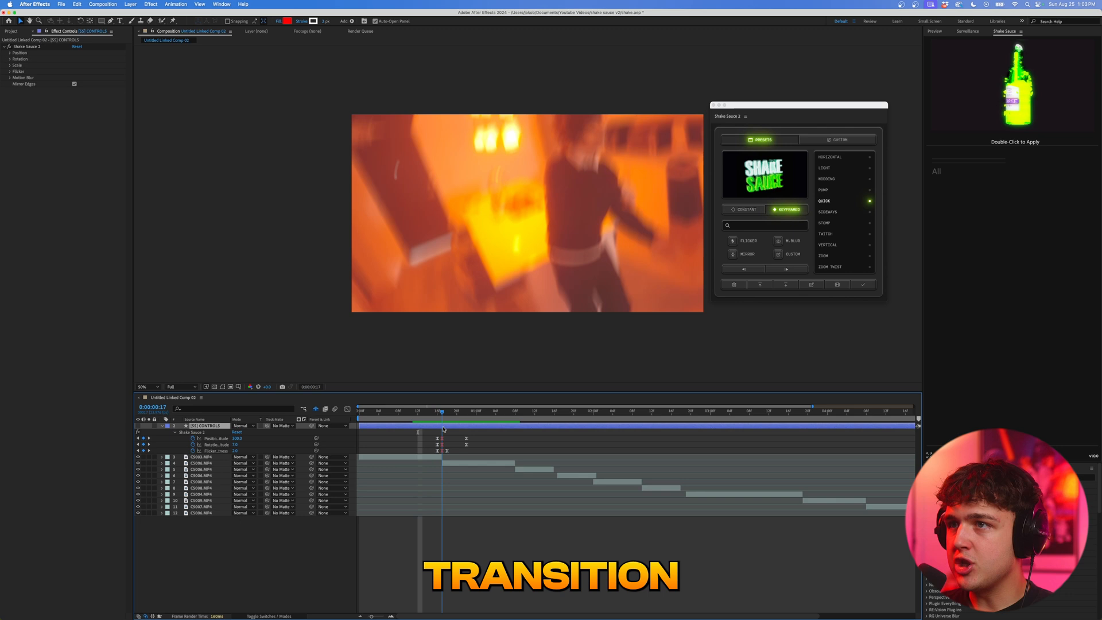
left_click(422, 410)
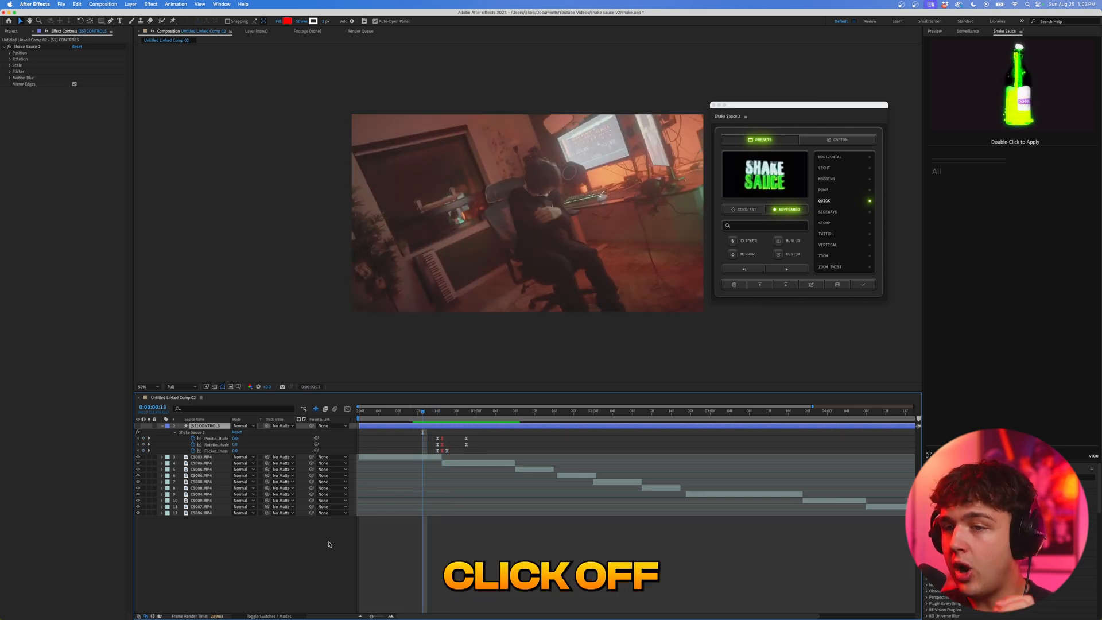
Add Stomp and Zoom Twist keyframed shakes at later cuts, each on its own controls layer.
left_click(512, 411)
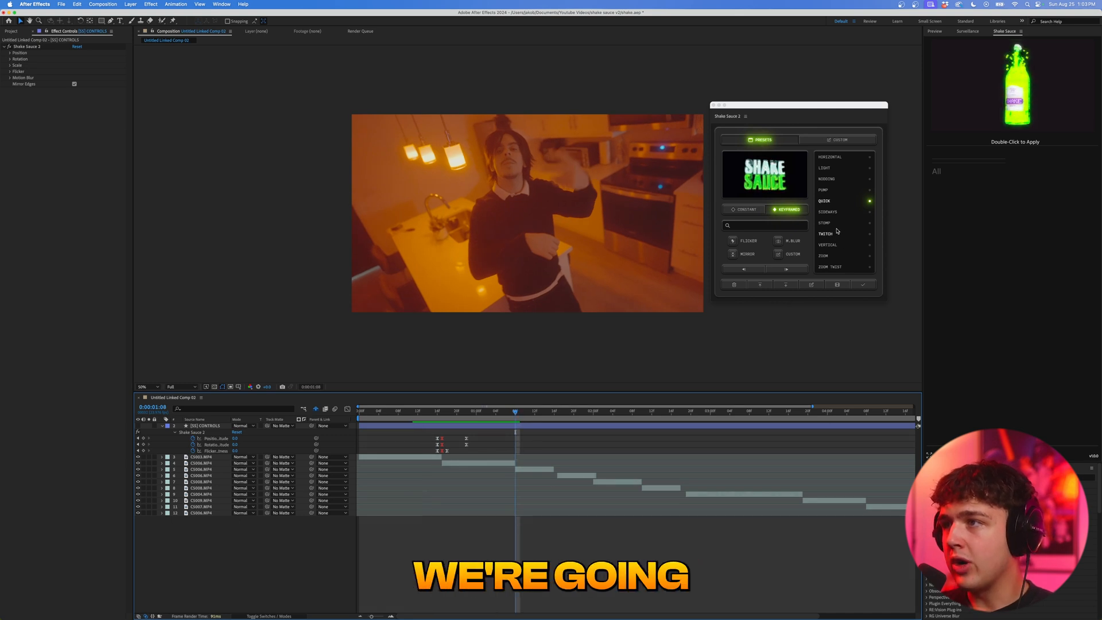
left_click(824, 224)
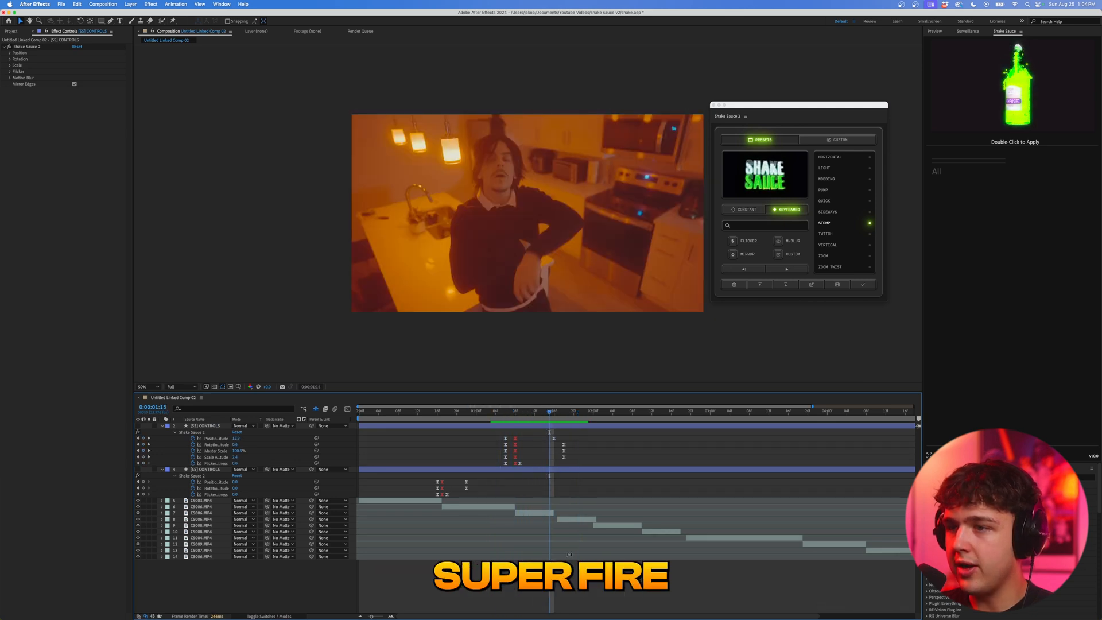
left_click(200, 525)
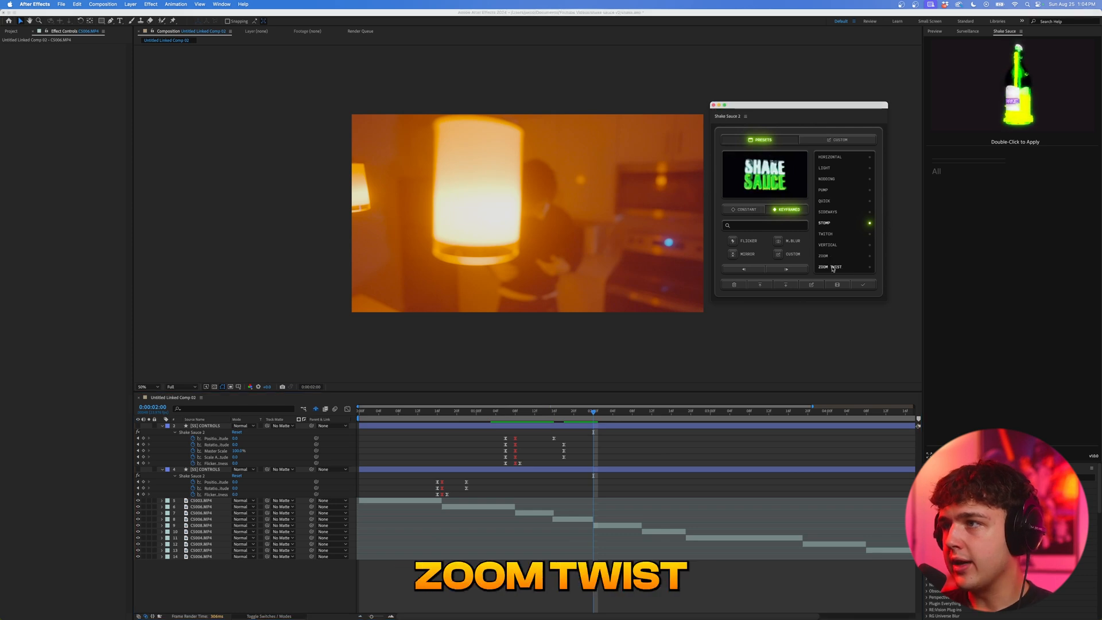
left_click(833, 266)
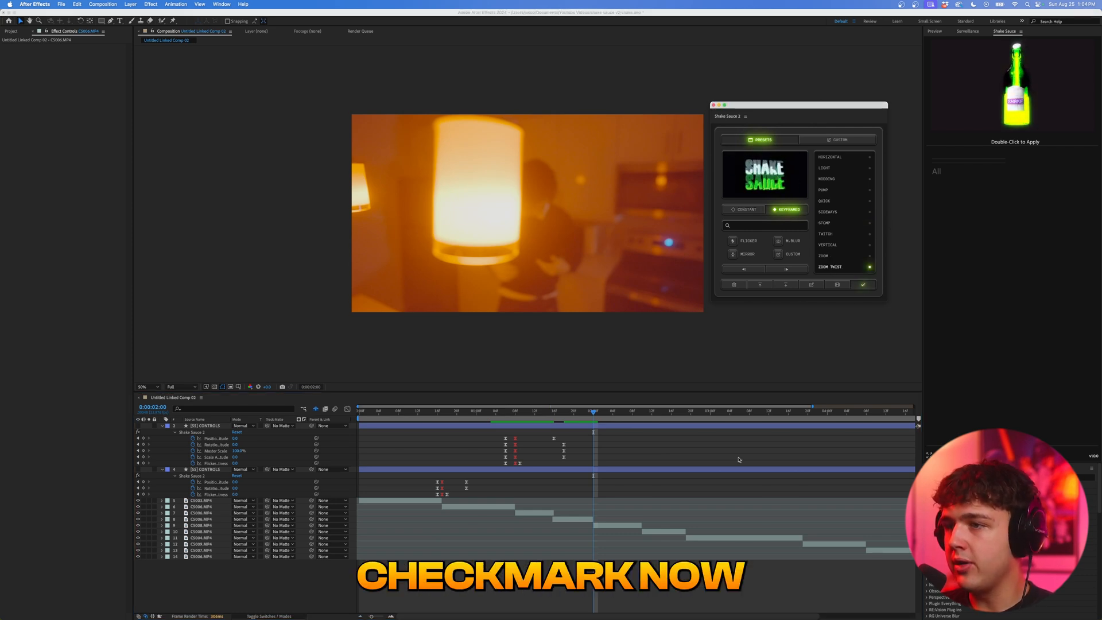
left_click(862, 284)
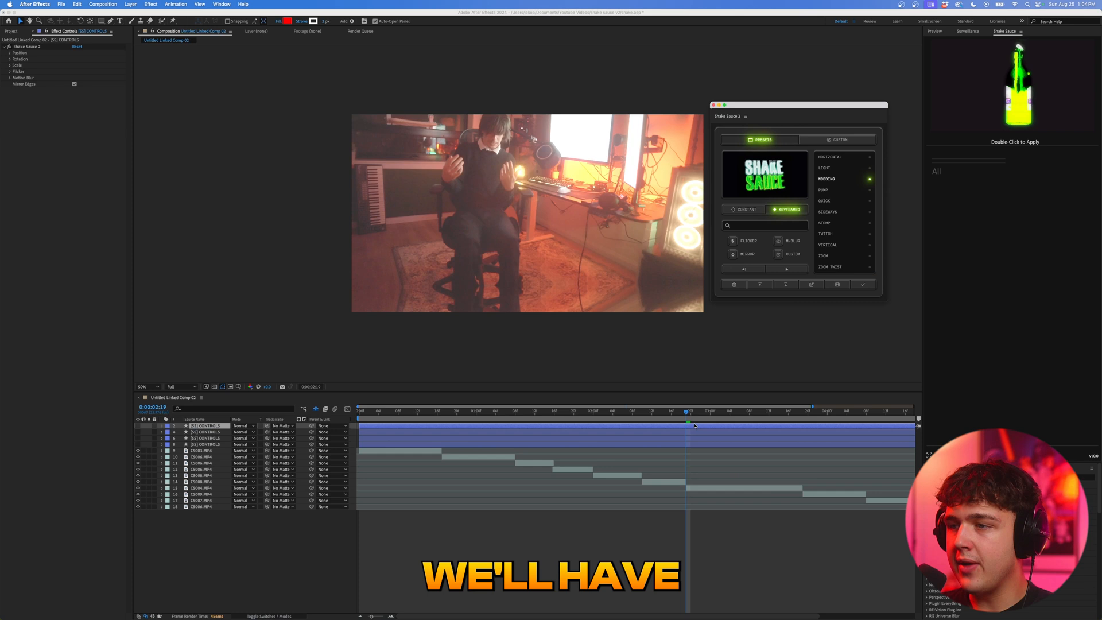
Start a custom shake at the next cut and keyframe Position AMP at 215.
left_click(640, 411)
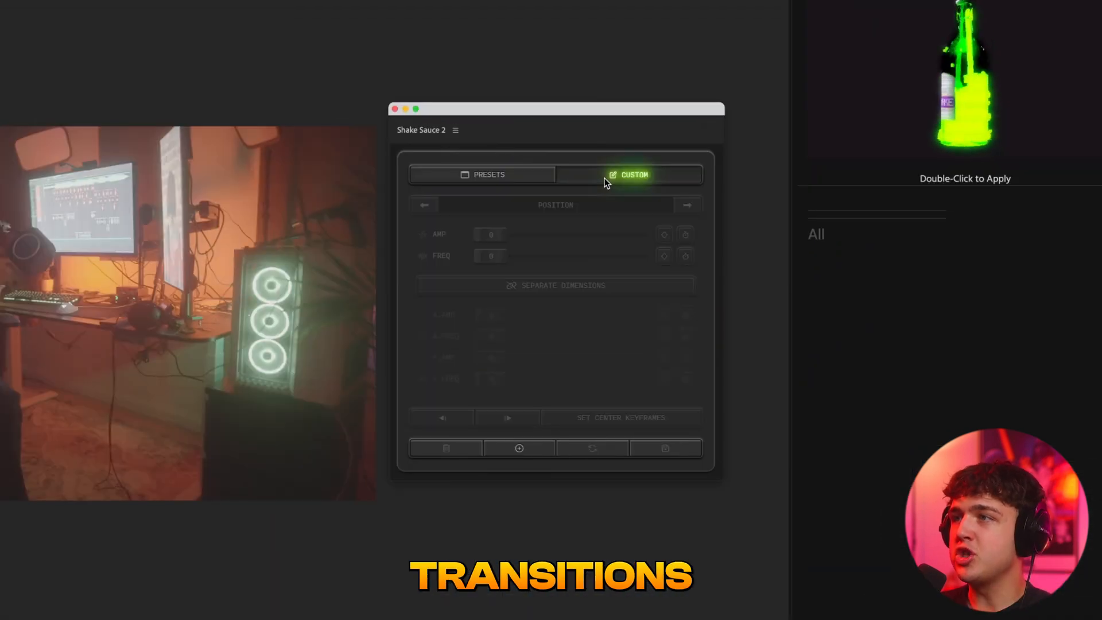
left_click(519, 448)
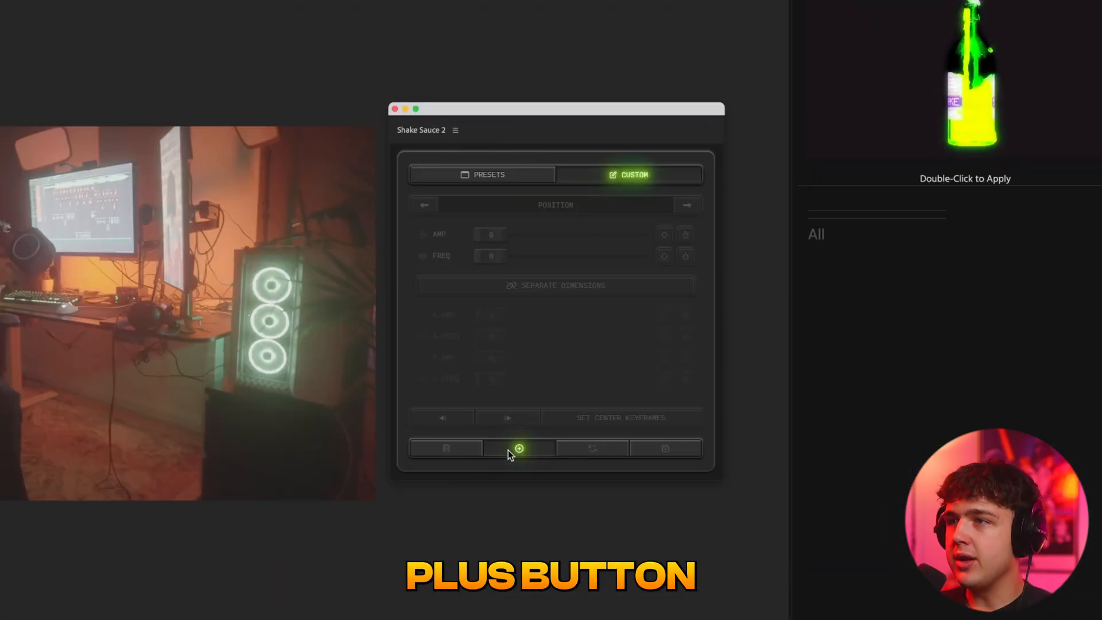
left_click(519, 448)
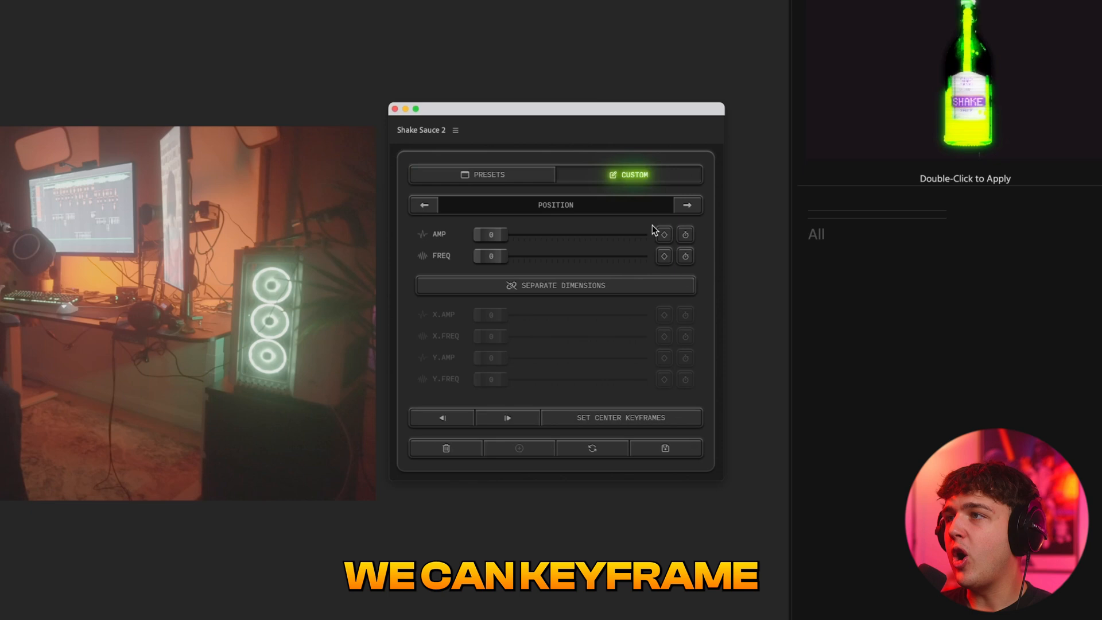
left_click(423, 204)
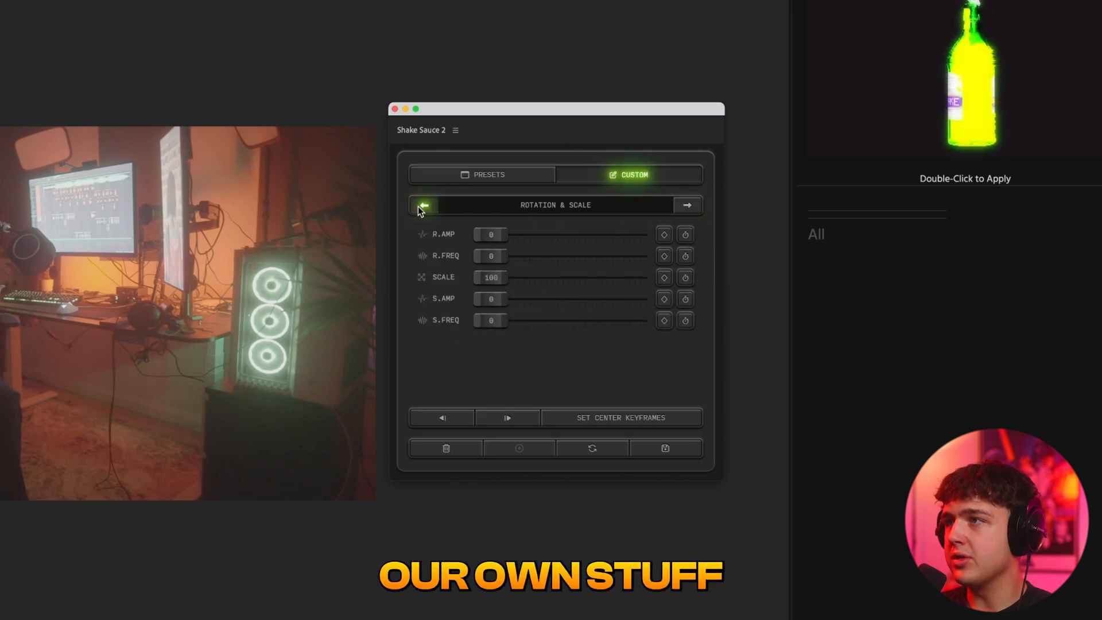
left_click(424, 205)
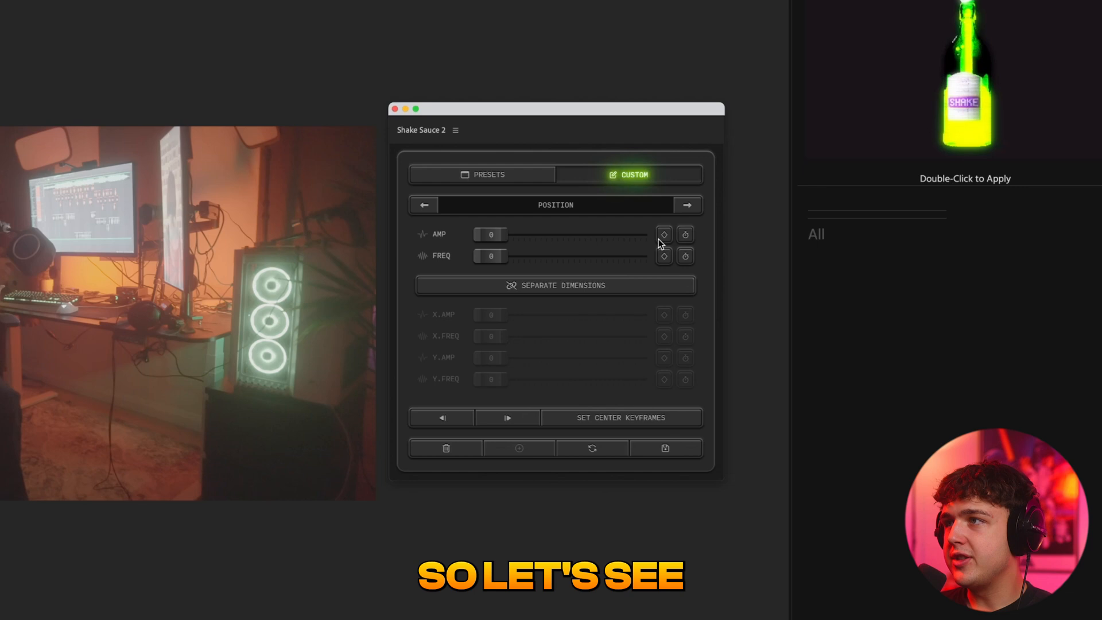
left_click(664, 234)
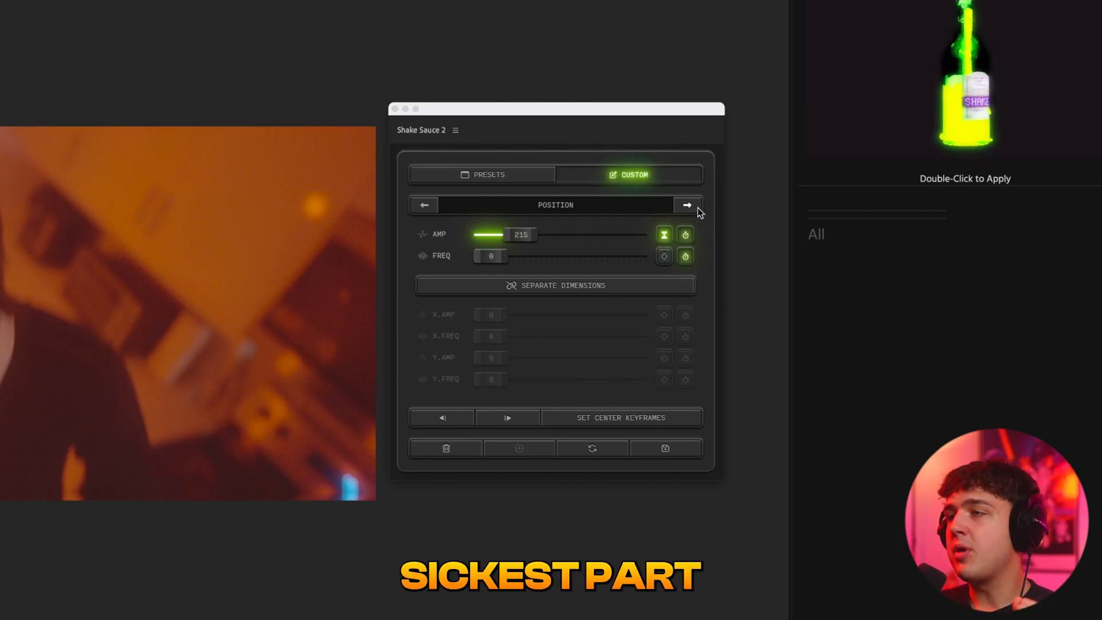
Dismiss the center keyframes warning and move to where the amplitude settles to 0.
left_click(665, 447)
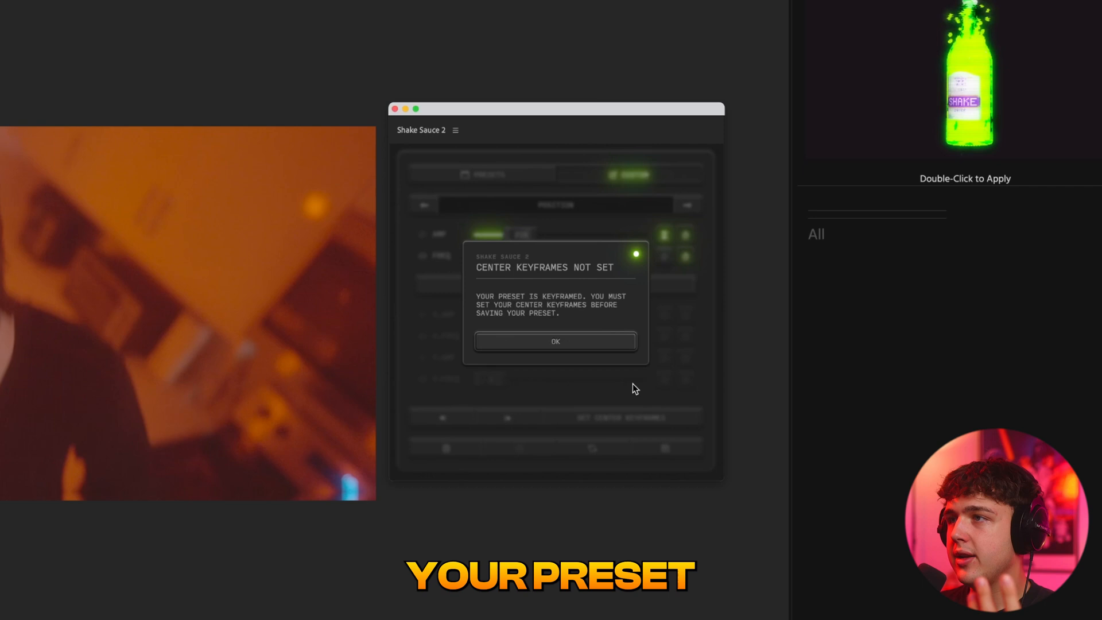
left_click(555, 341)
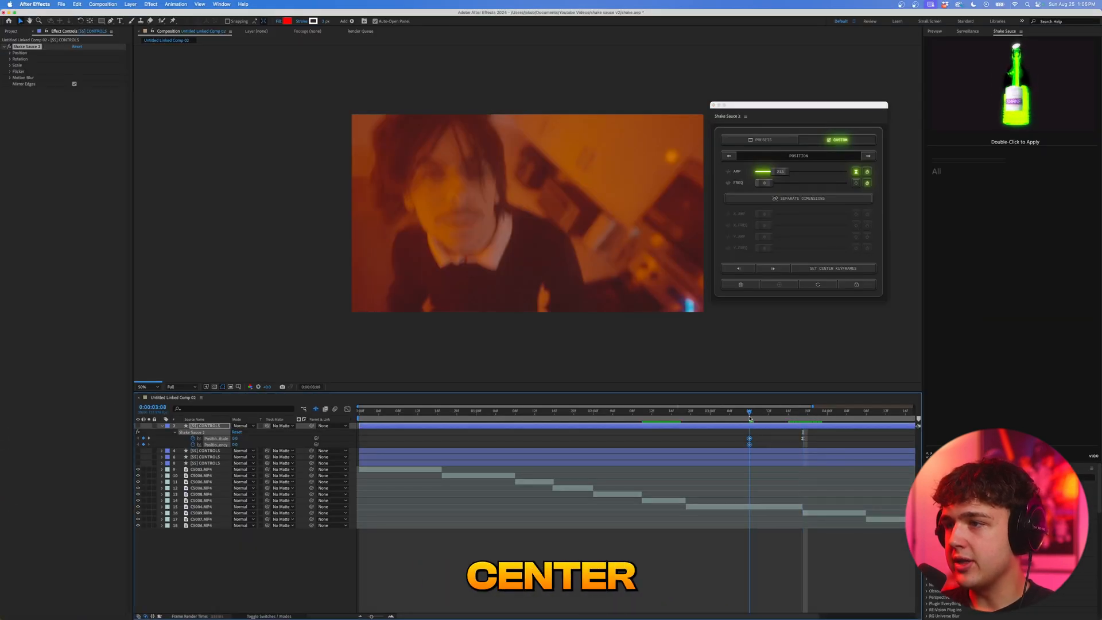
left_click(833, 267)
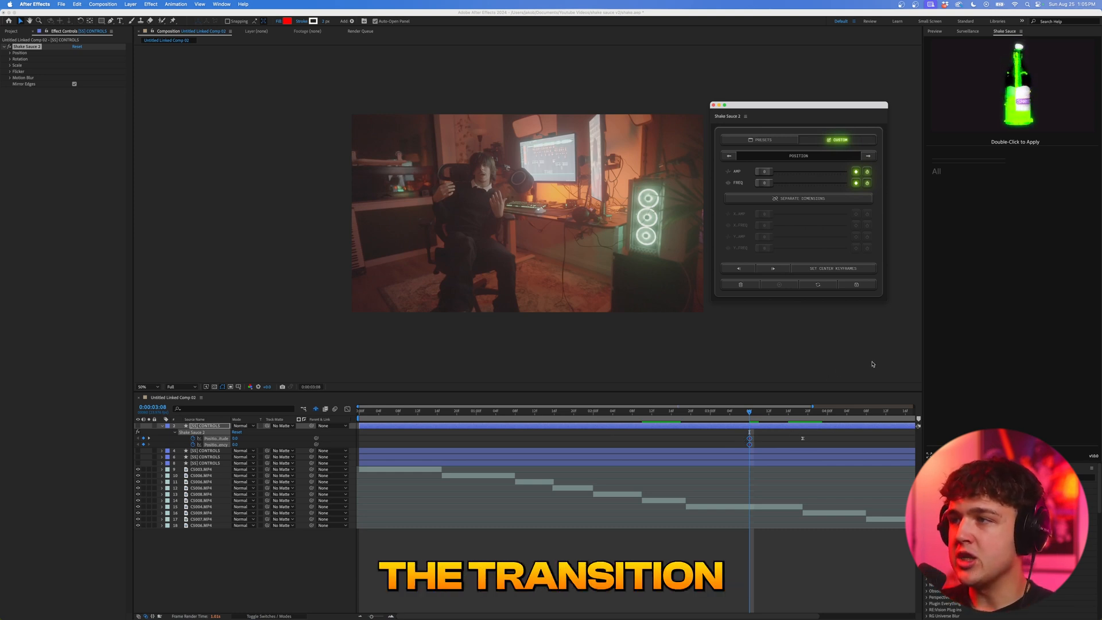
Save the custom shake as preset 'TEST' and cancel the .shake file import dialog.
left_click(856, 283)
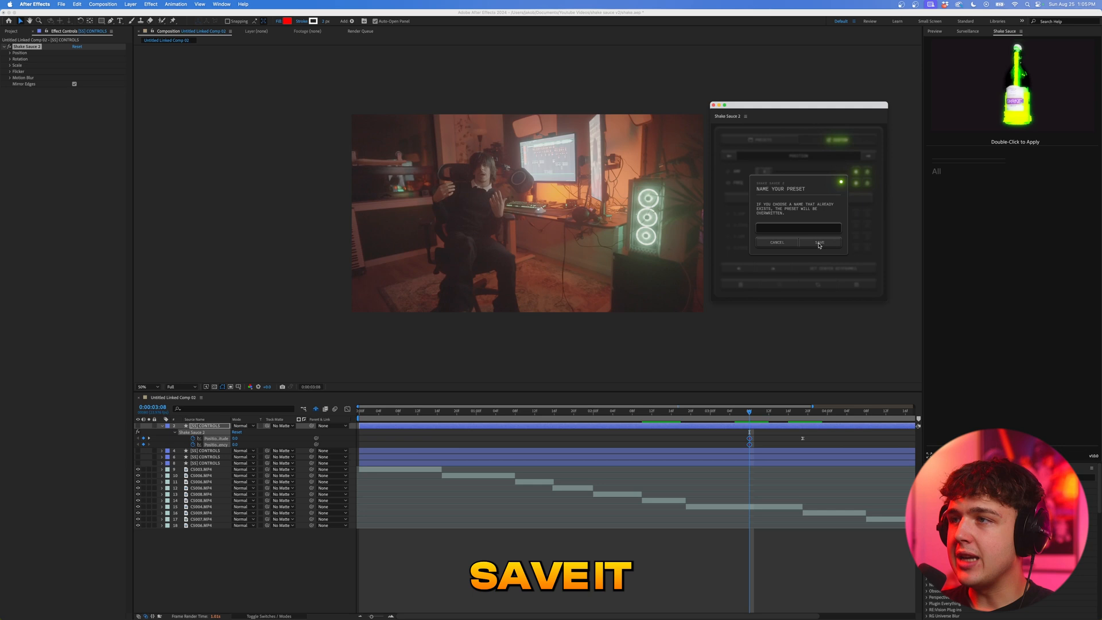
type("TEST")
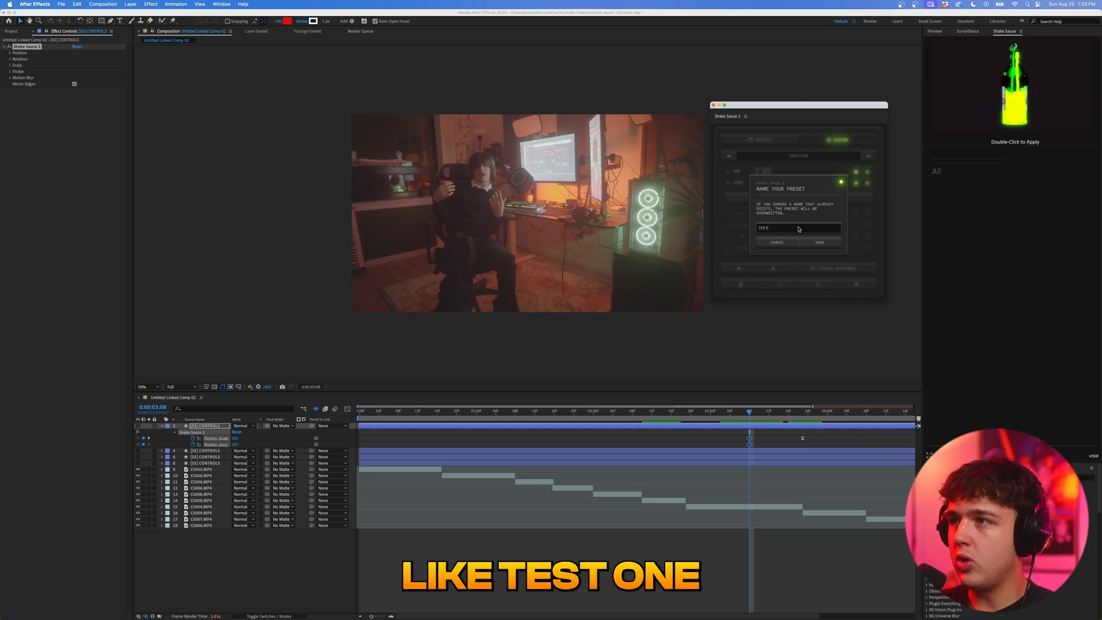
left_click(818, 242)
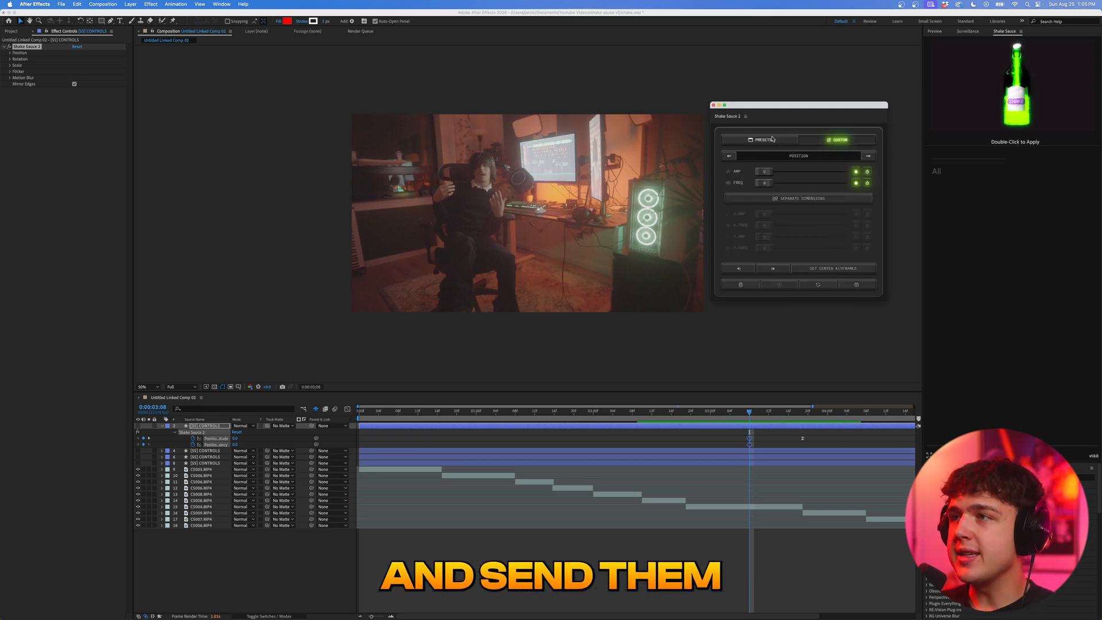
left_click(758, 139)
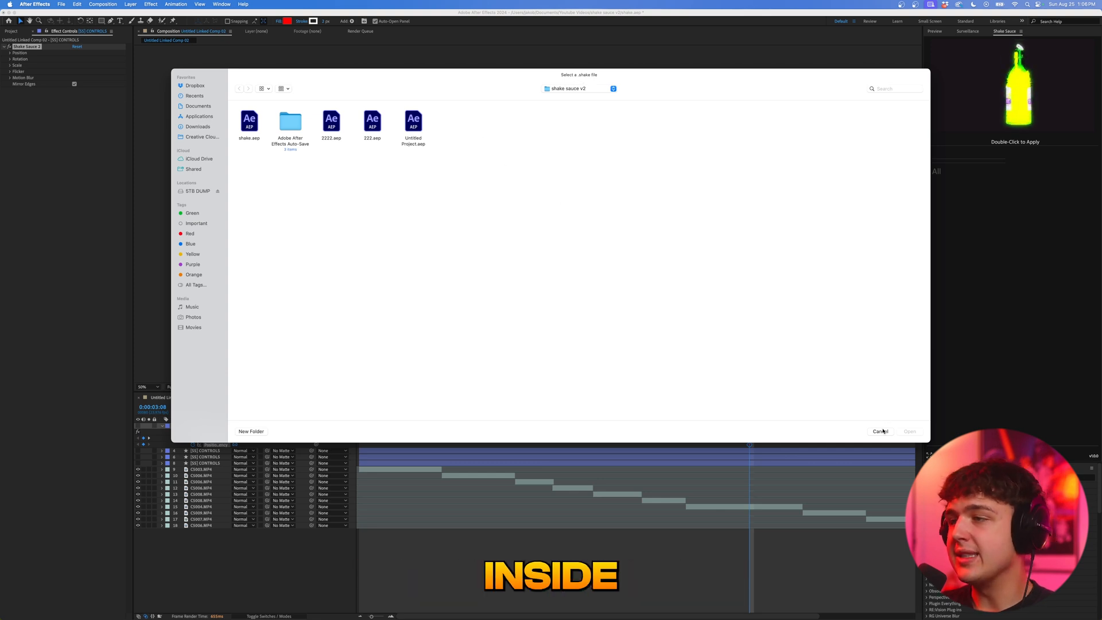
left_click(880, 430)
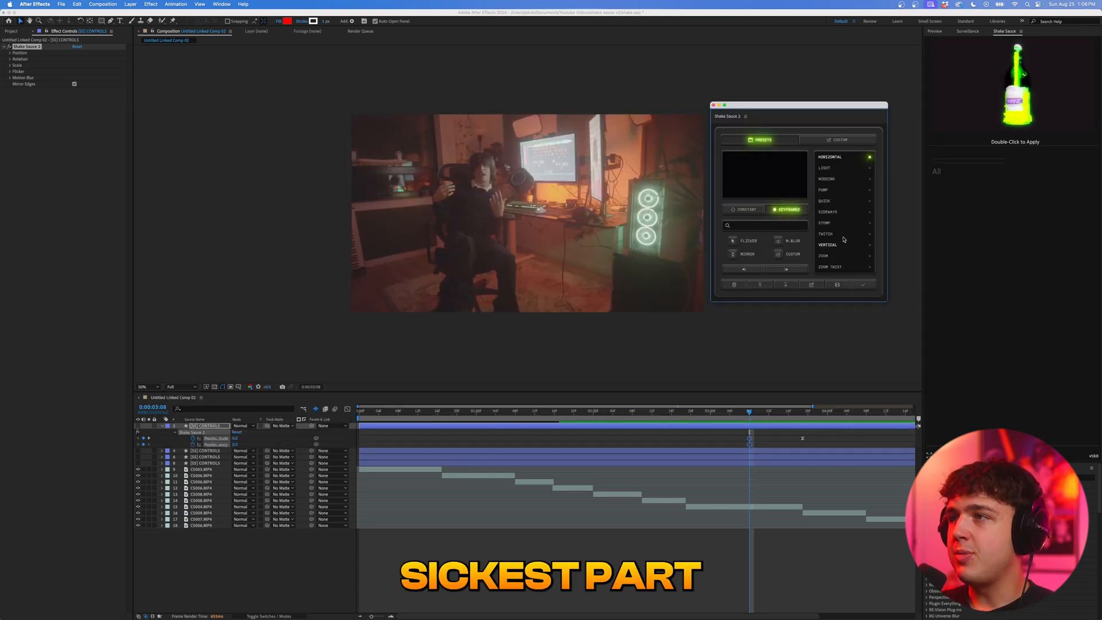